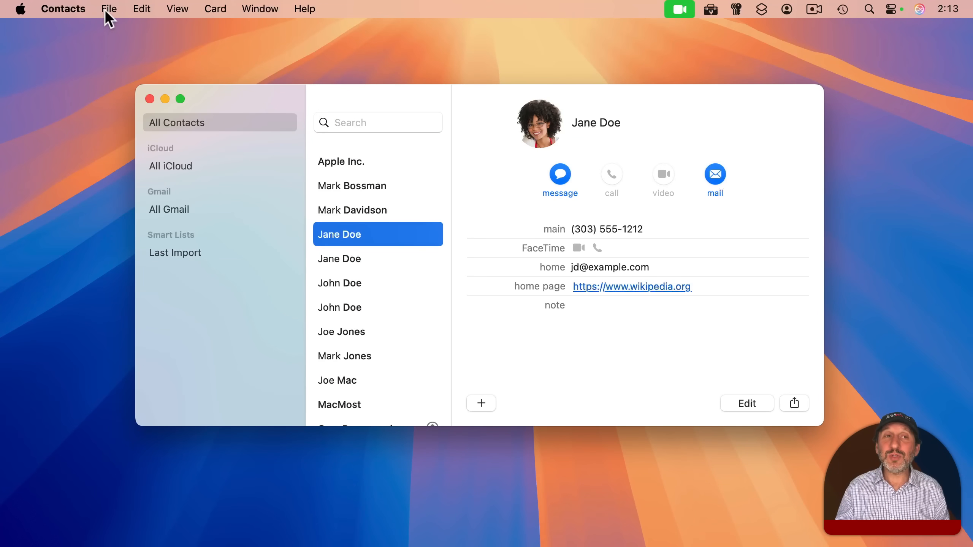
Export a full Contacts Archive and save it to the Desktop as Contacts - 04-22-2025.abbu
{"action": "left_click", "coordinate": [109, 8]}
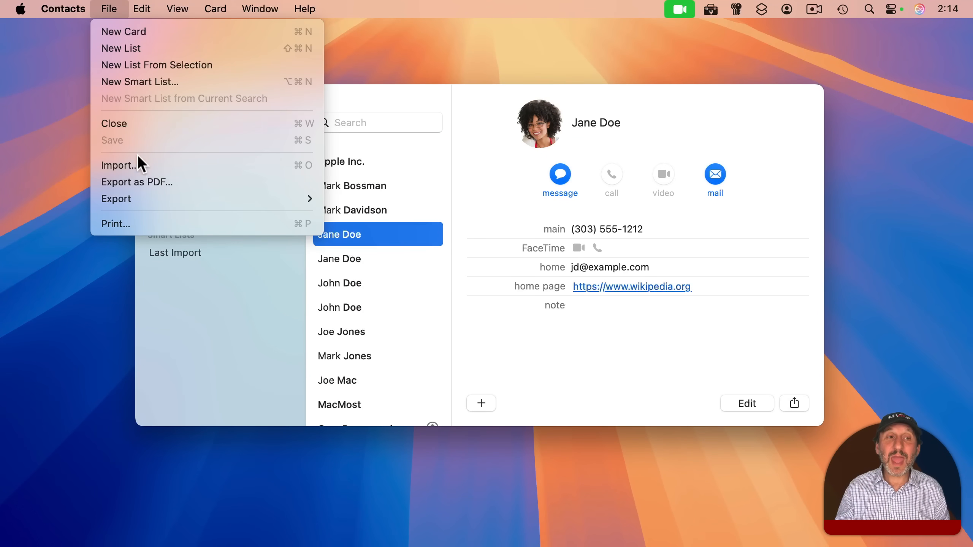
{"action": "mouse_move", "coordinate": [116, 198]}
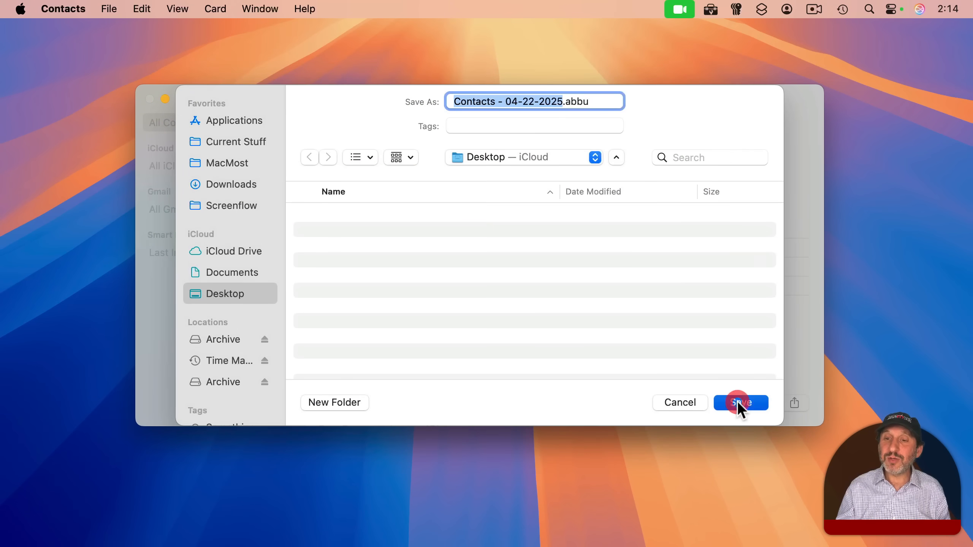
{"action": "left_click", "coordinate": [739, 402]}
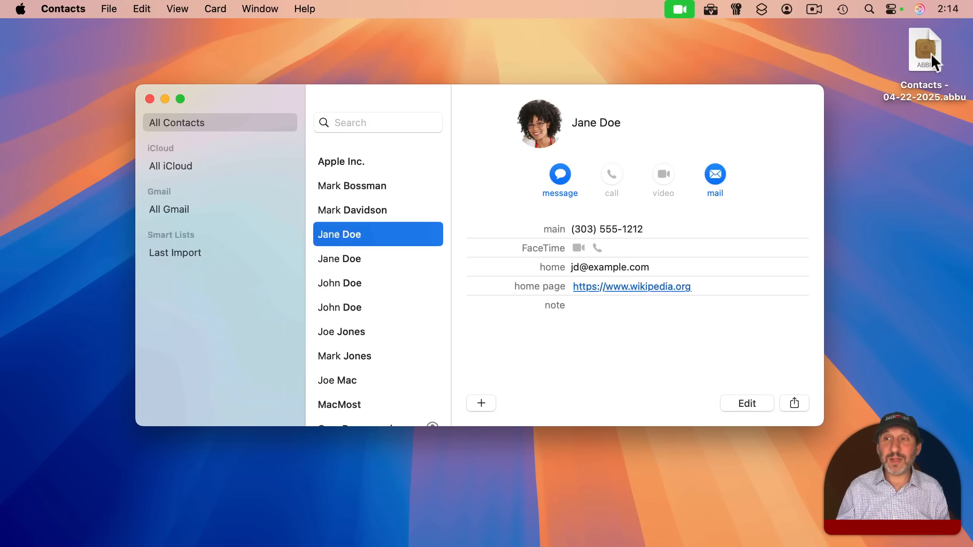
Open the saved .abbu archive from Finder and cancel replacing the current contacts
{"action": "left_click", "coordinate": [924, 49]}
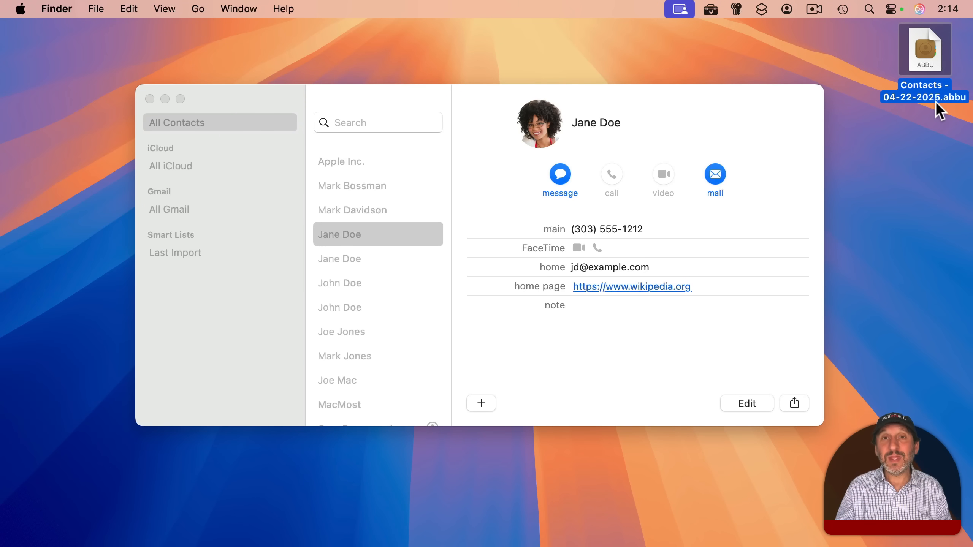
{"action": "double_click", "coordinate": [924, 49]}
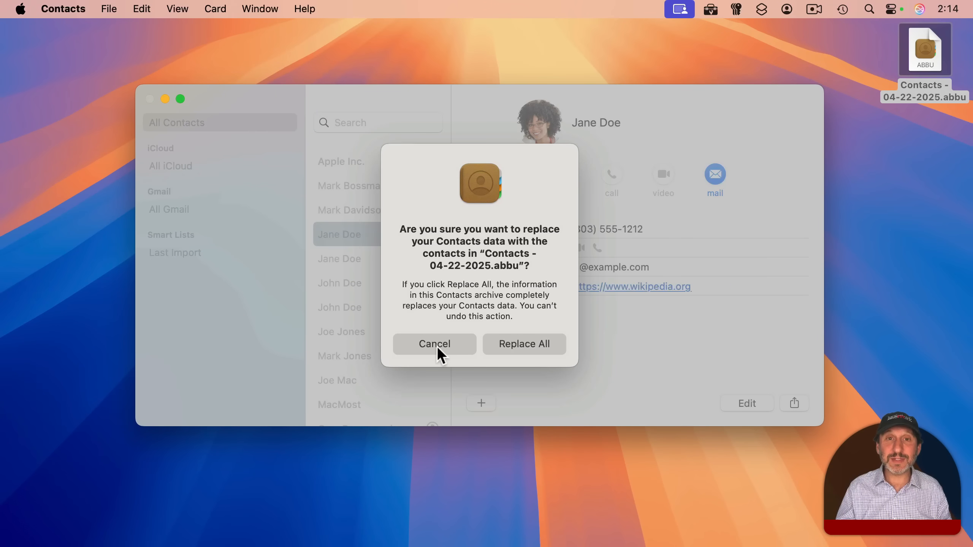
{"action": "left_click", "coordinate": [434, 344]}
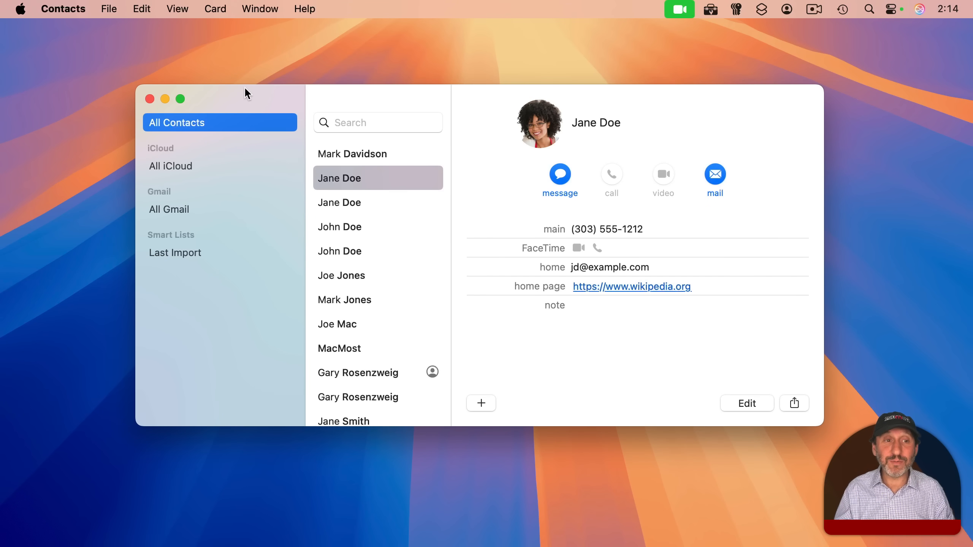
{"action": "mouse_move", "coordinate": [385, 185]}
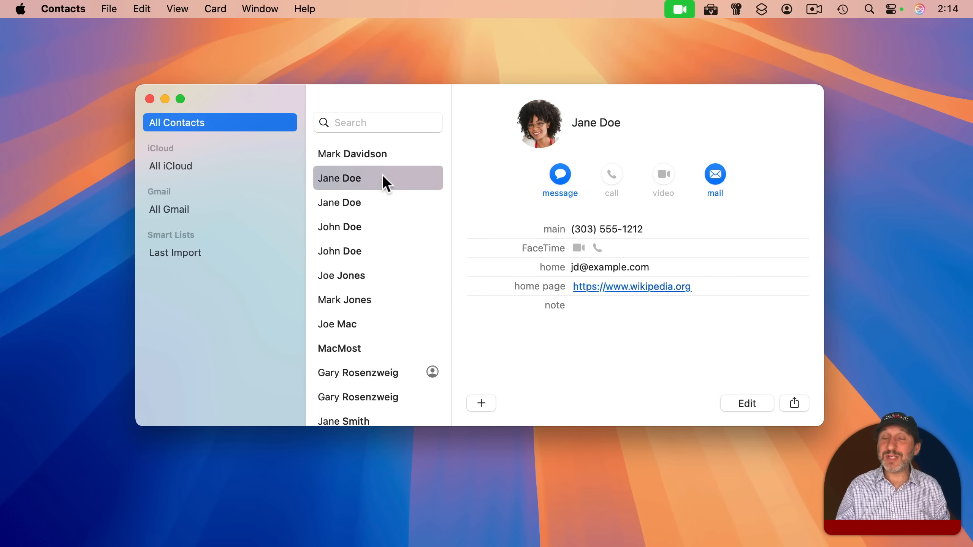
{"action": "mouse_move", "coordinate": [377, 313]}
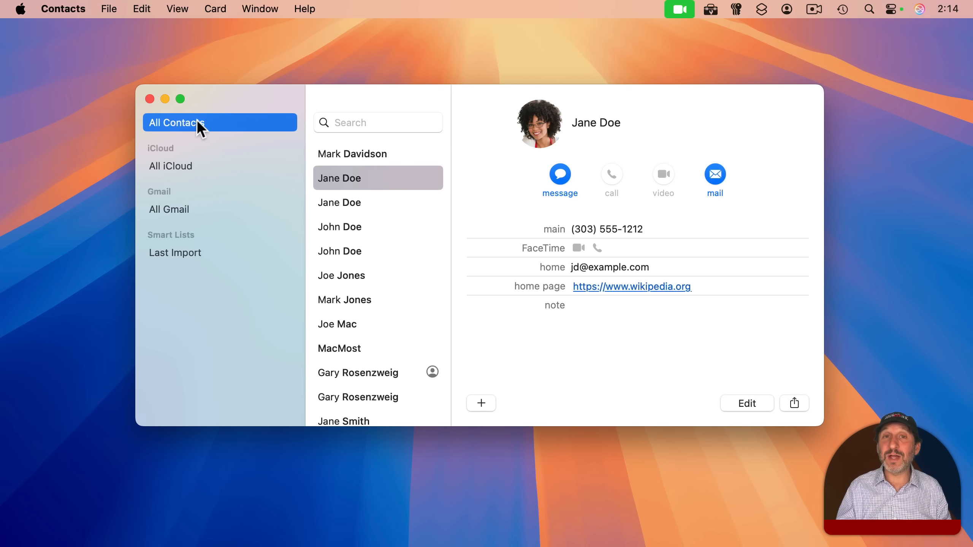
Export all contacts as a single vCard file saved to the Desktop
{"action": "left_click", "coordinate": [109, 9]}
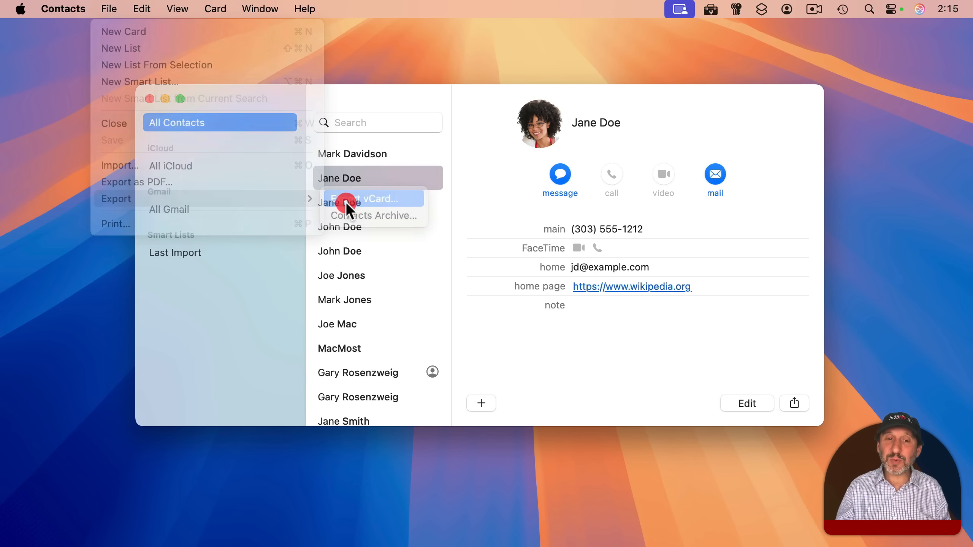
{"action": "left_click", "coordinate": [368, 199]}
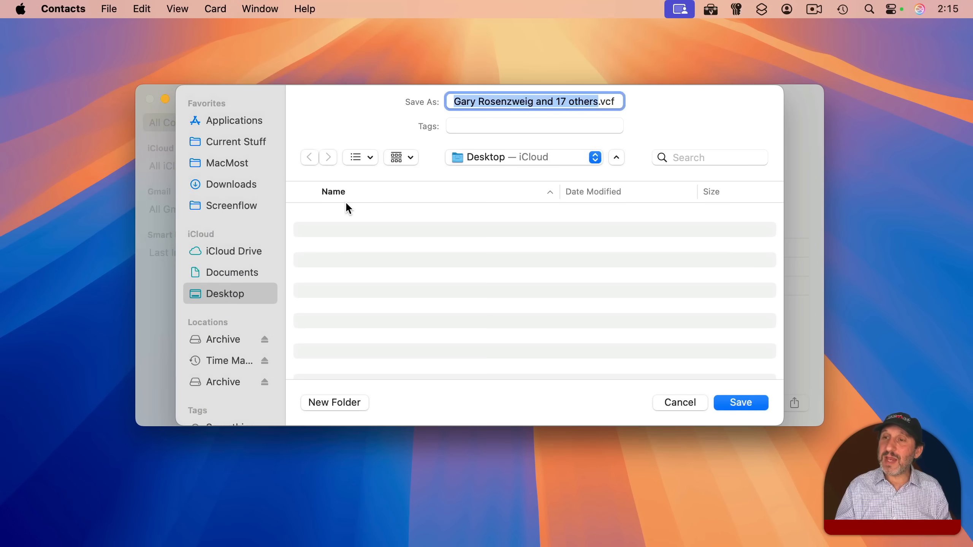
{"action": "left_click", "coordinate": [739, 402]}
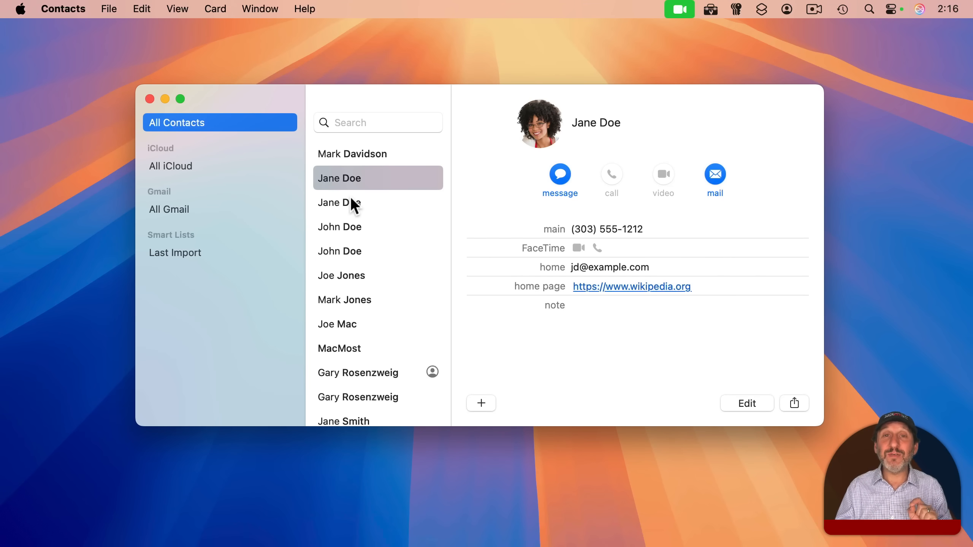
{"action": "mouse_move", "coordinate": [420, 253]}
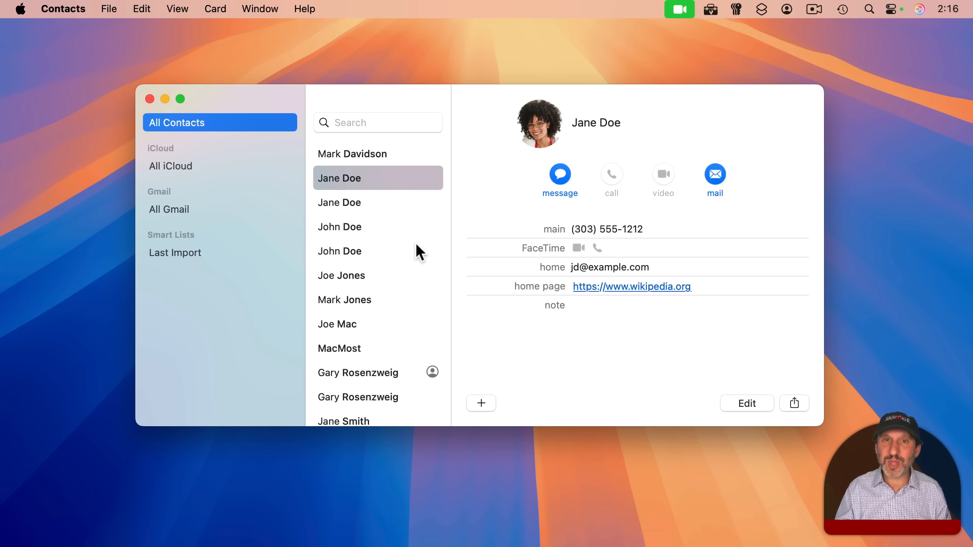
{"action": "mouse_move", "coordinate": [202, 228]}
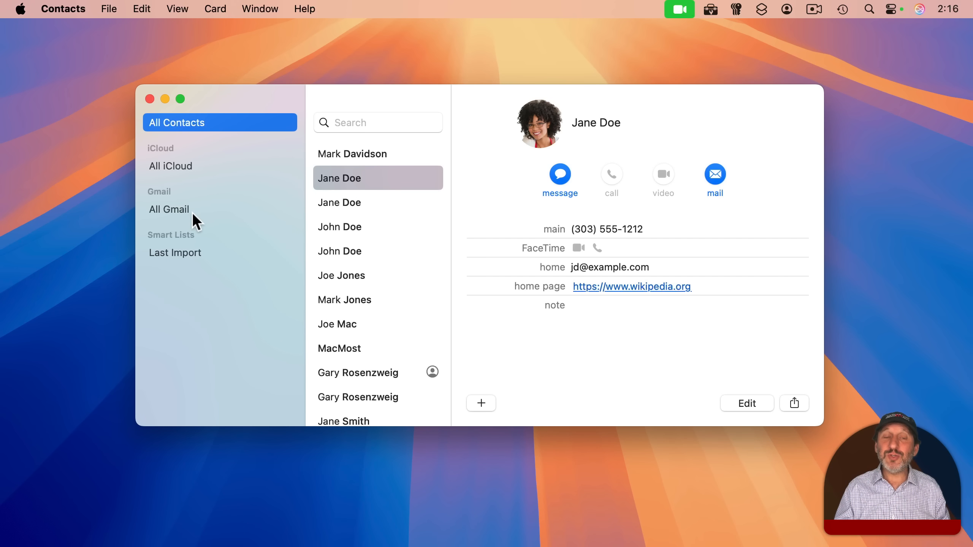
{"action": "left_click", "coordinate": [177, 9]}
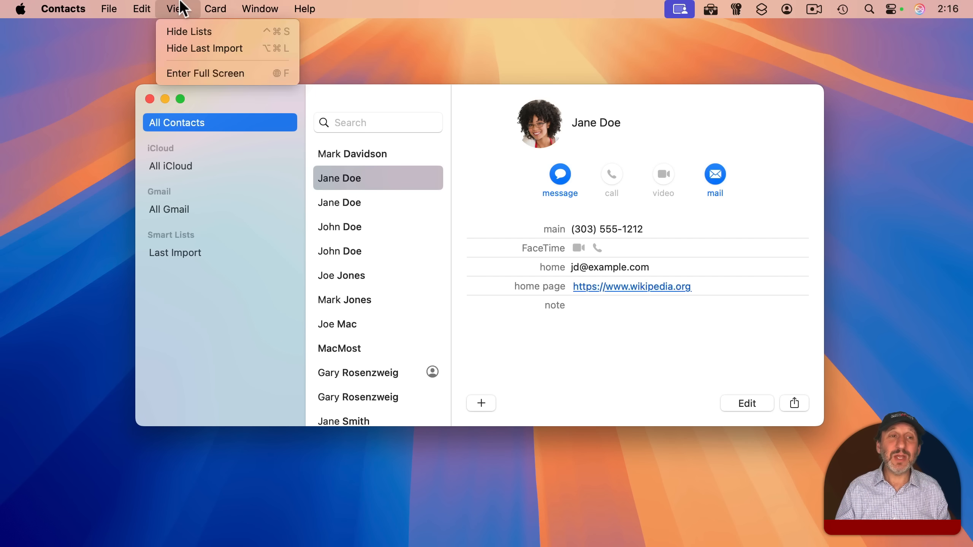
{"action": "left_click", "coordinate": [177, 8]}
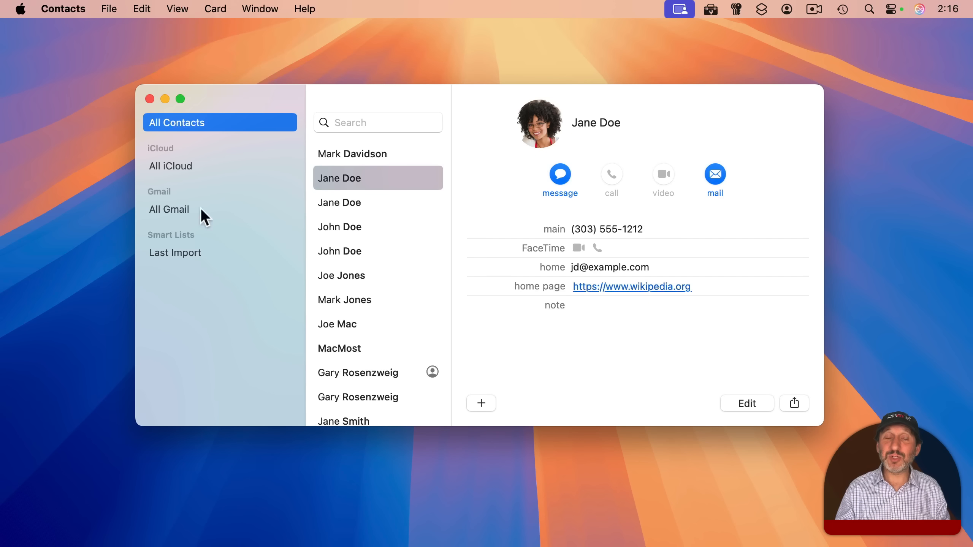
{"action": "mouse_move", "coordinate": [159, 158]}
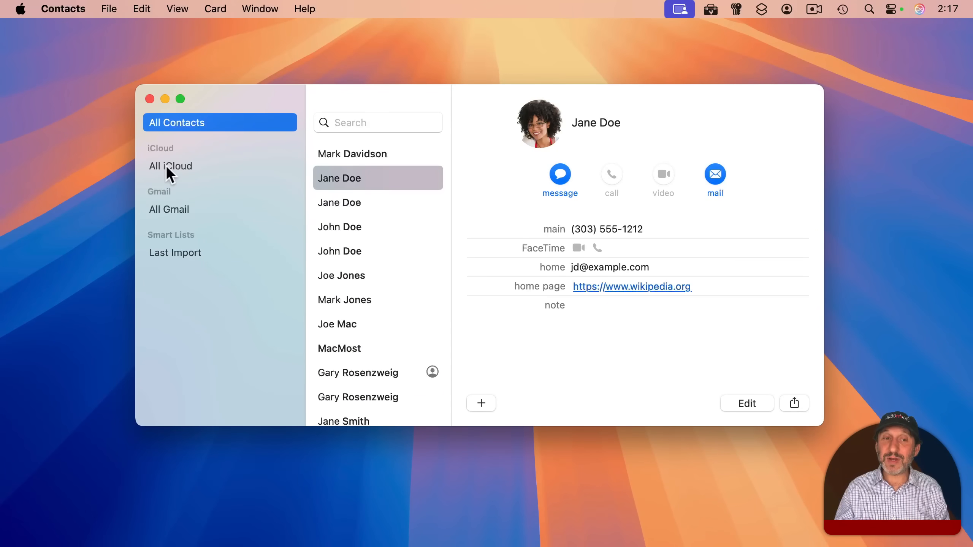
Browse the iCloud, Gmail and All Contacts account lists in the sidebar
{"action": "left_click", "coordinate": [170, 166]}
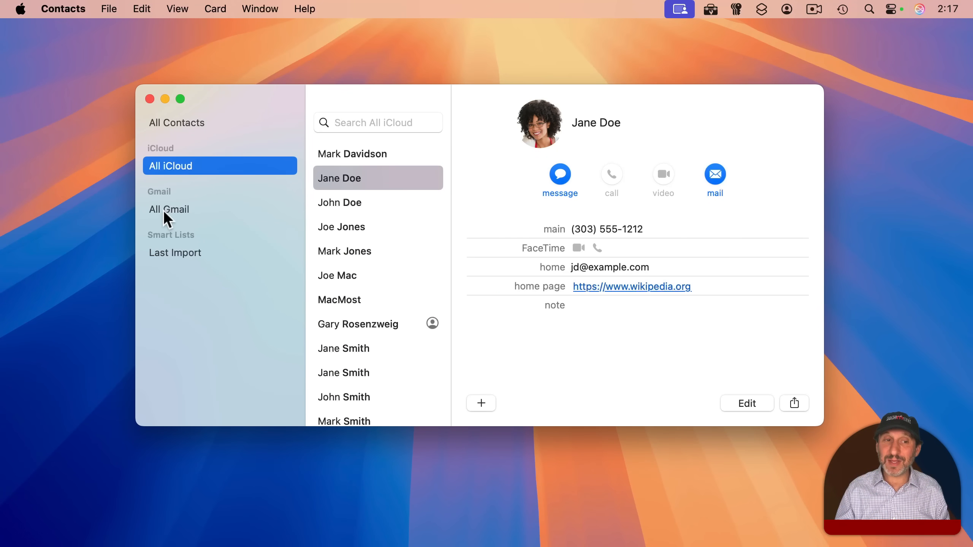
{"action": "left_click", "coordinate": [169, 209]}
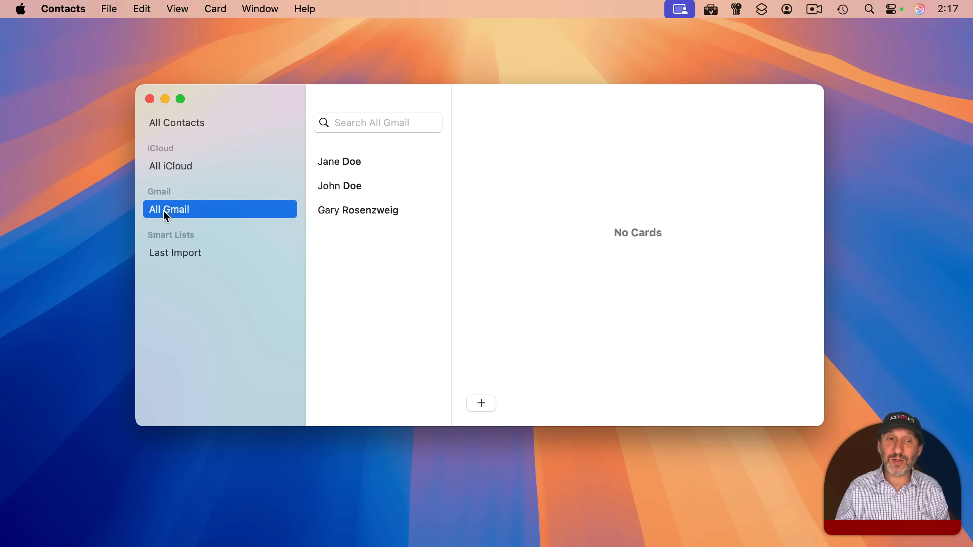
{"action": "mouse_move", "coordinate": [359, 169]}
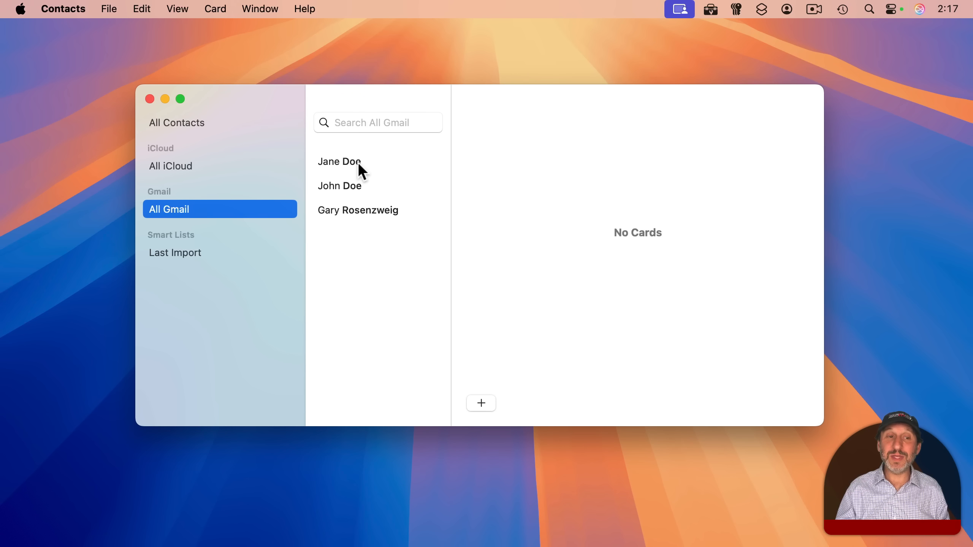
{"action": "left_click", "coordinate": [170, 166]}
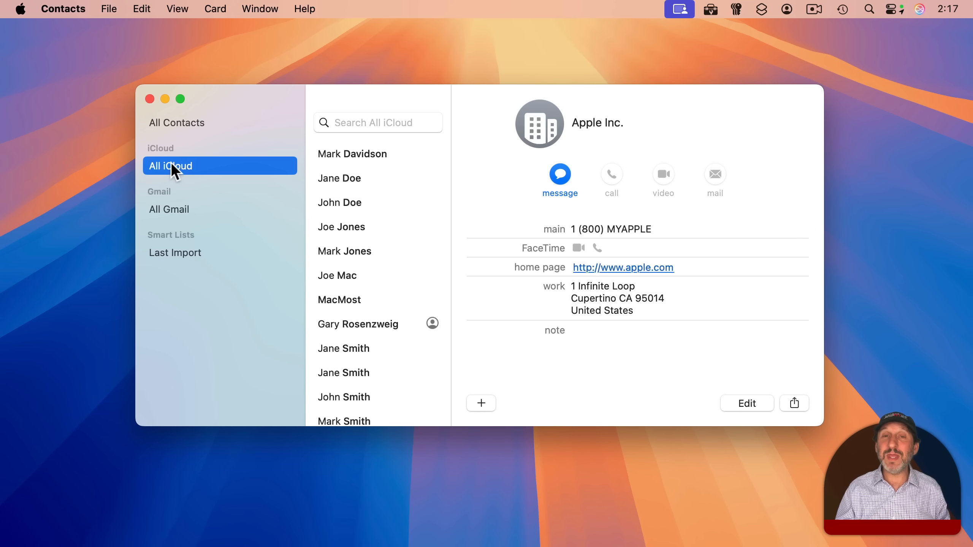
{"action": "mouse_move", "coordinate": [192, 244]}
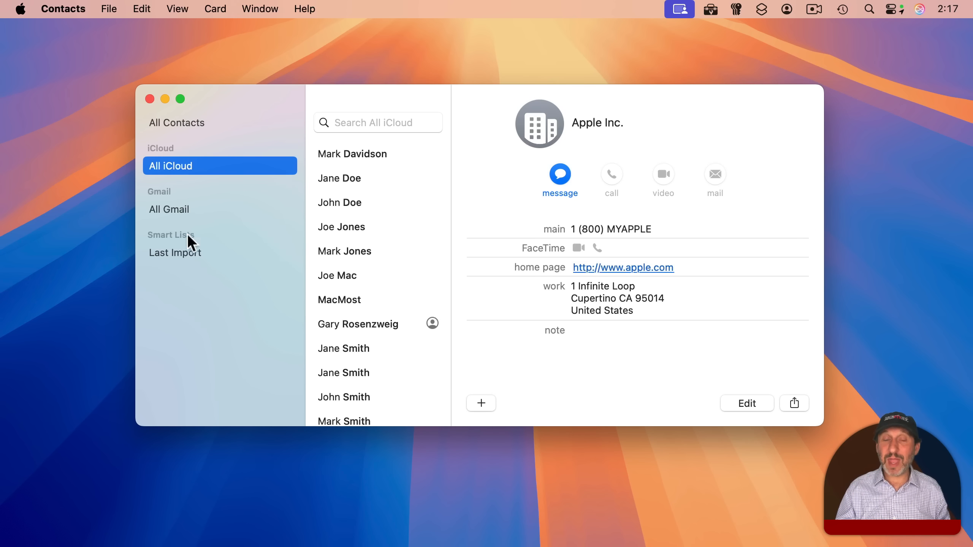
{"action": "left_click", "coordinate": [176, 123]}
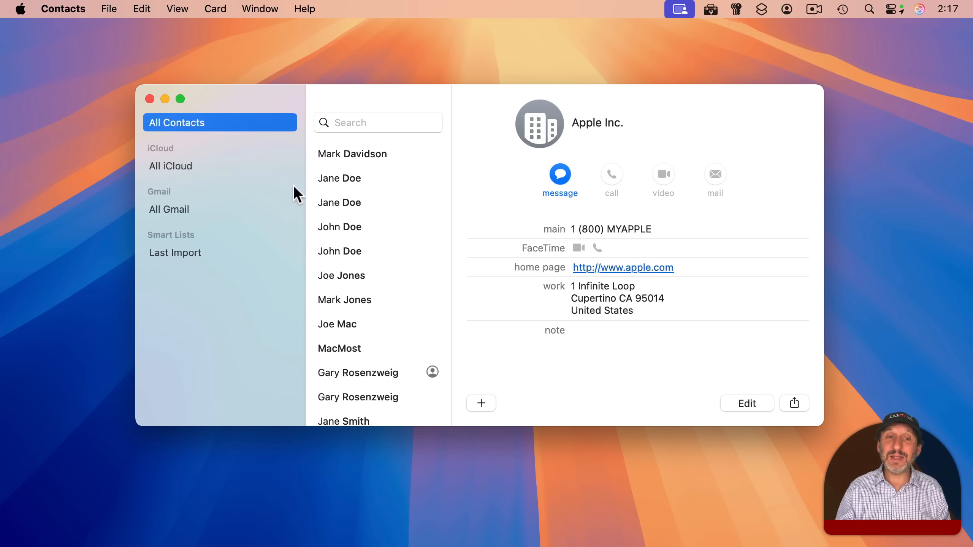
Open Jane Doe's card, then narrow the list to the Gmail account's contacts
{"action": "left_click", "coordinate": [340, 178]}
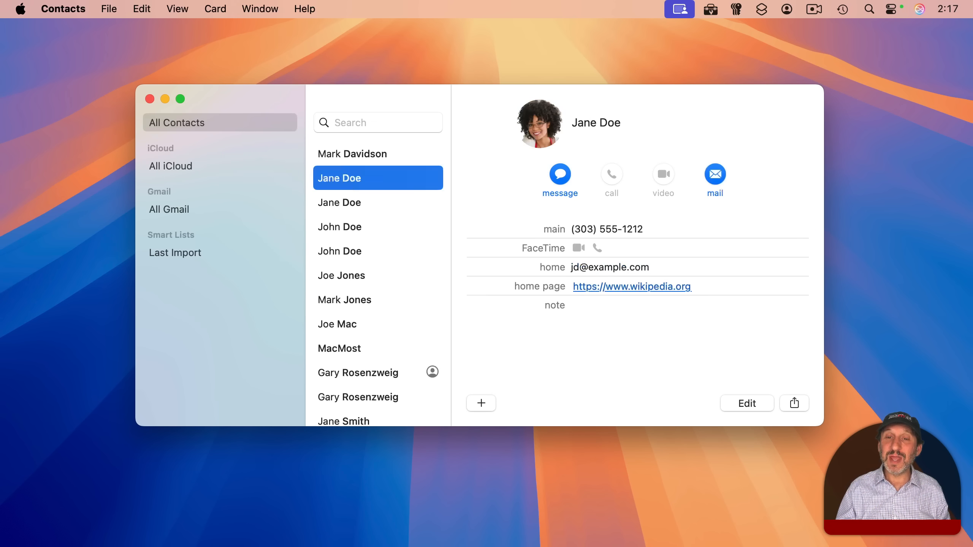
{"action": "left_click", "coordinate": [171, 165]}
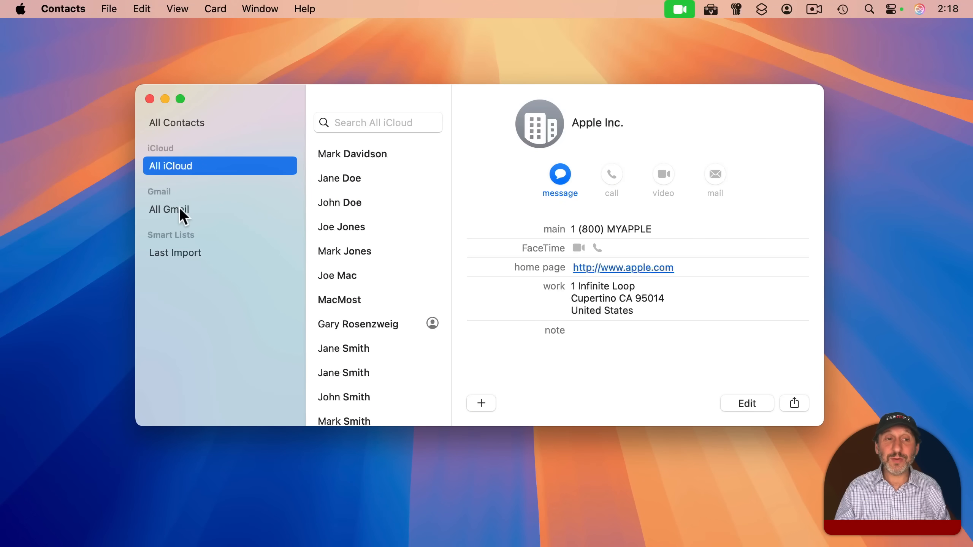
{"action": "left_click", "coordinate": [169, 209]}
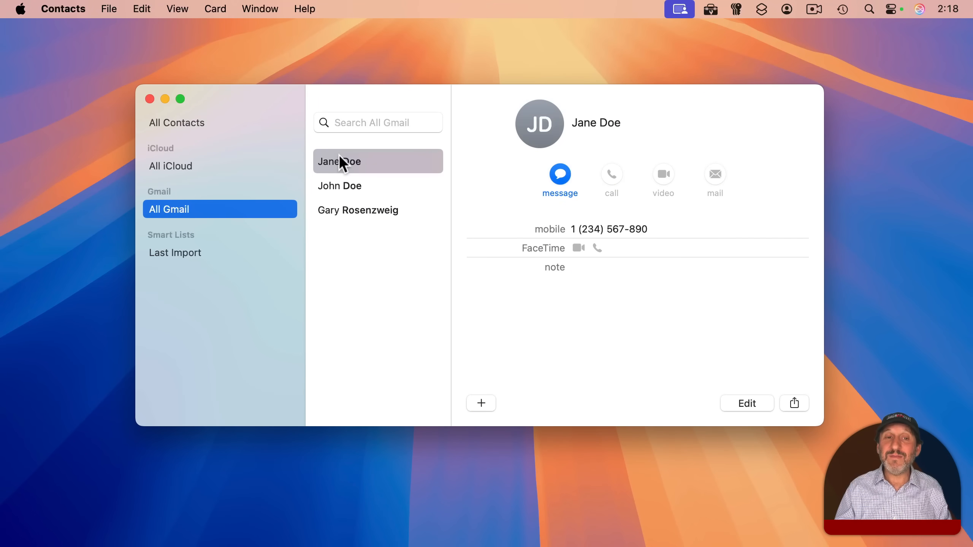
{"action": "mouse_move", "coordinate": [352, 194]}
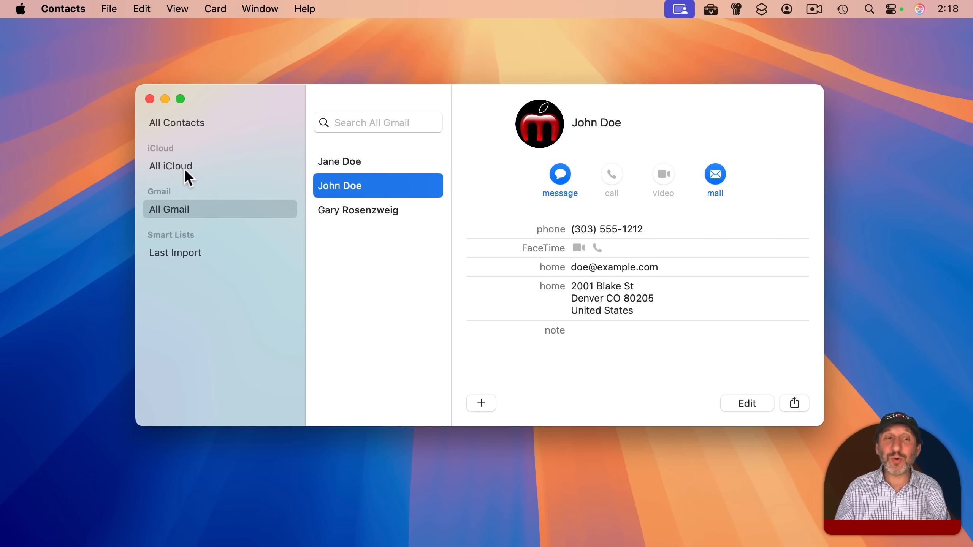
{"action": "mouse_move", "coordinate": [181, 169]}
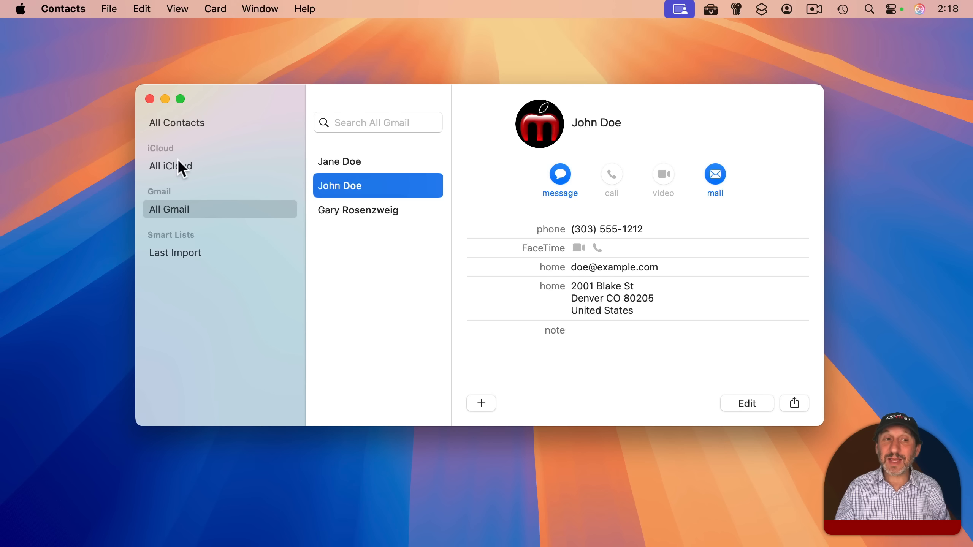
{"action": "mouse_move", "coordinate": [187, 169]}
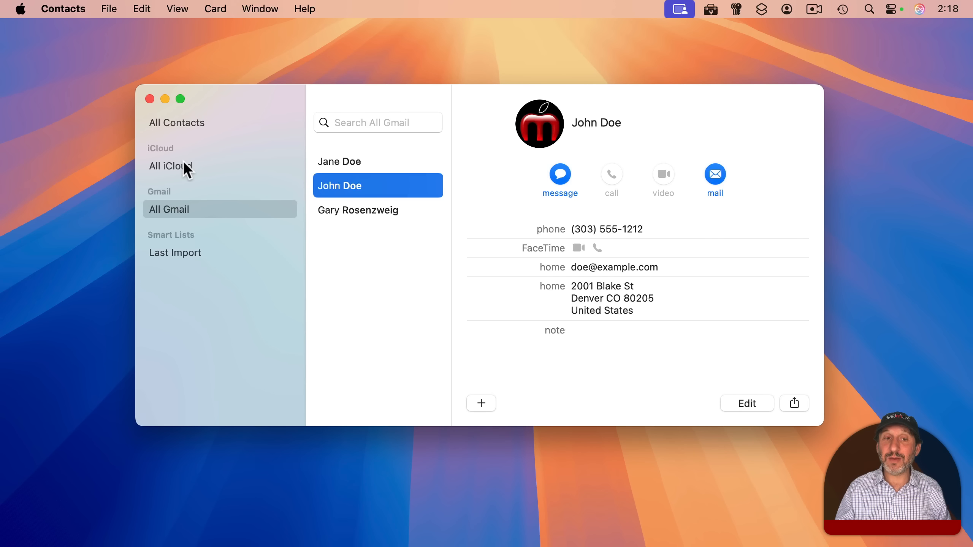
Review the Gmail account details in Settings > Accounts and close them unchanged
{"action": "left_click", "coordinate": [63, 8]}
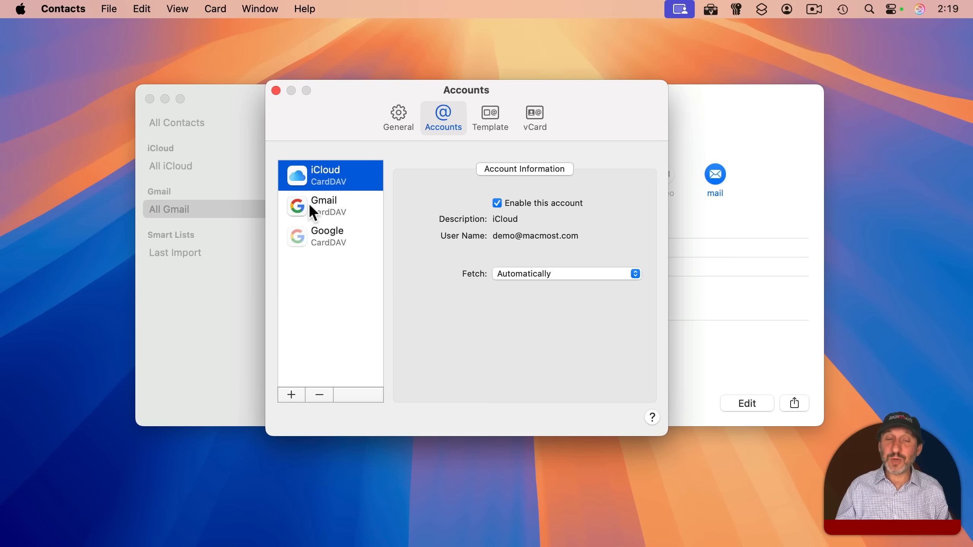
{"action": "left_click", "coordinate": [323, 206]}
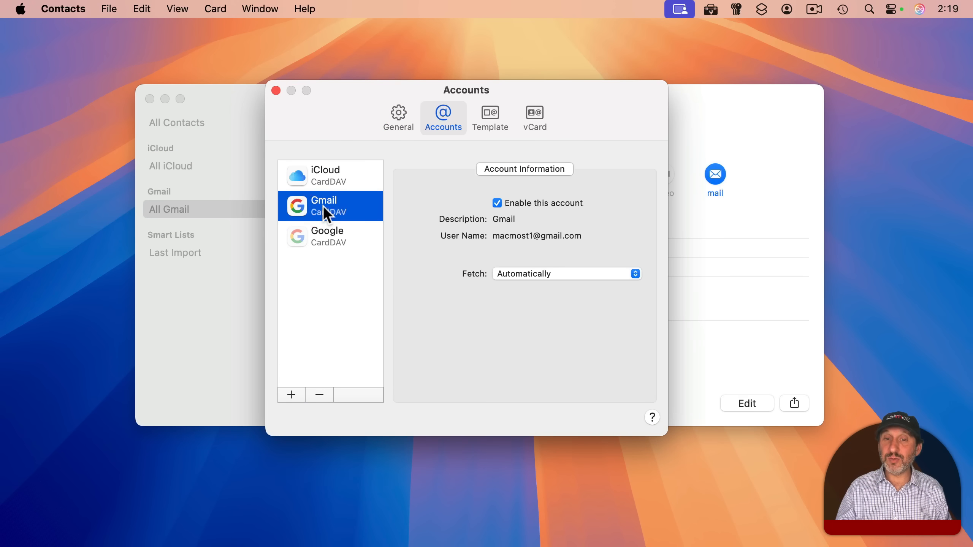
{"action": "mouse_move", "coordinate": [500, 222]}
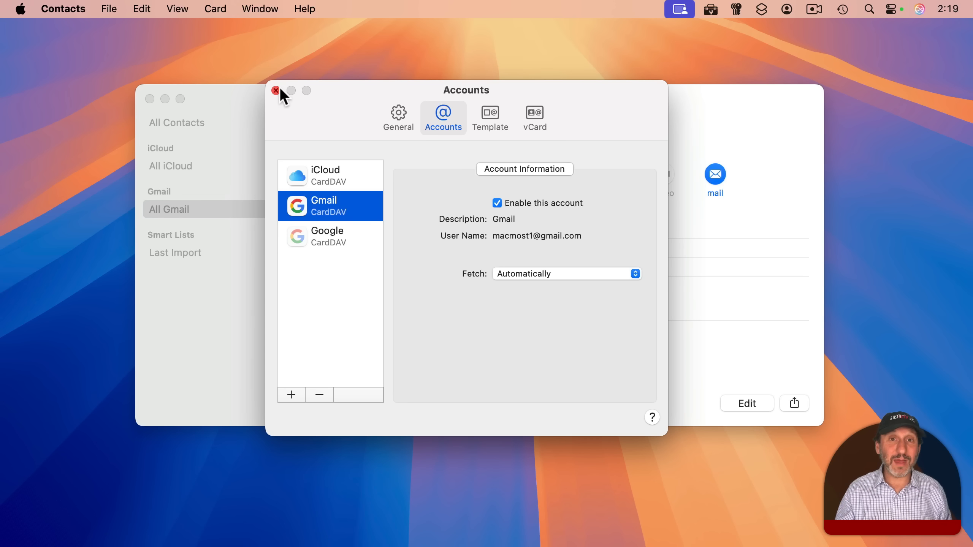
{"action": "left_click", "coordinate": [275, 90]}
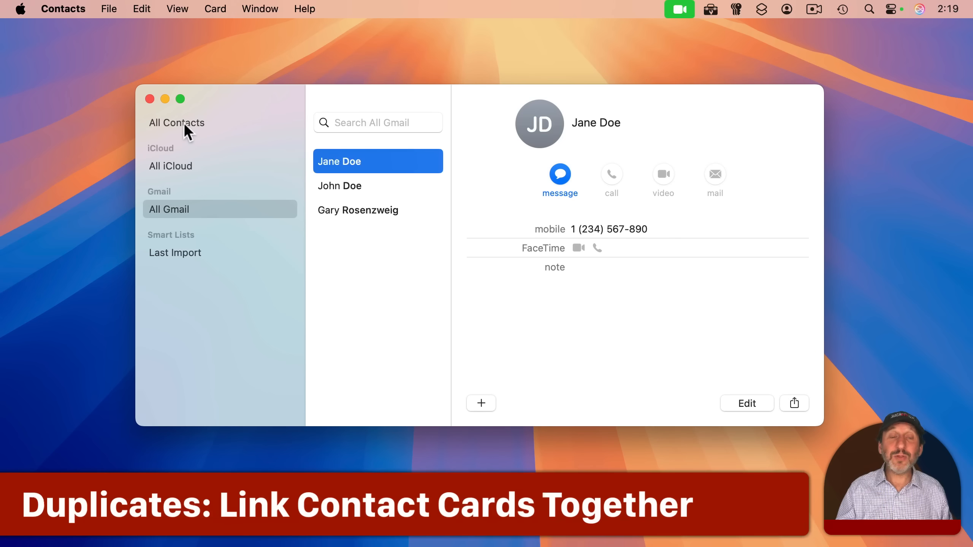
From All Contacts, link the two Jane Doe cards into one combined Gmail/iCloud entry
{"action": "left_click", "coordinate": [176, 122]}
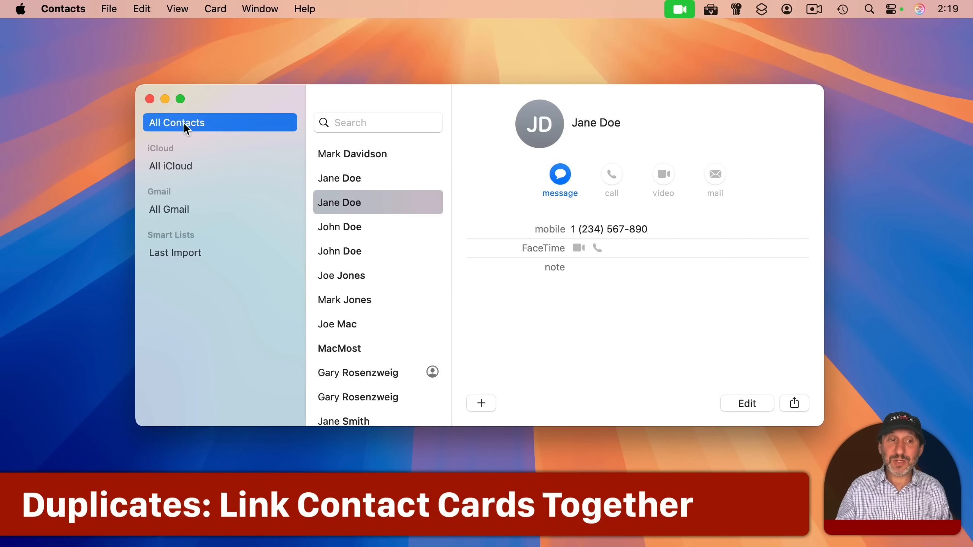
{"action": "mouse_move", "coordinate": [184, 204]}
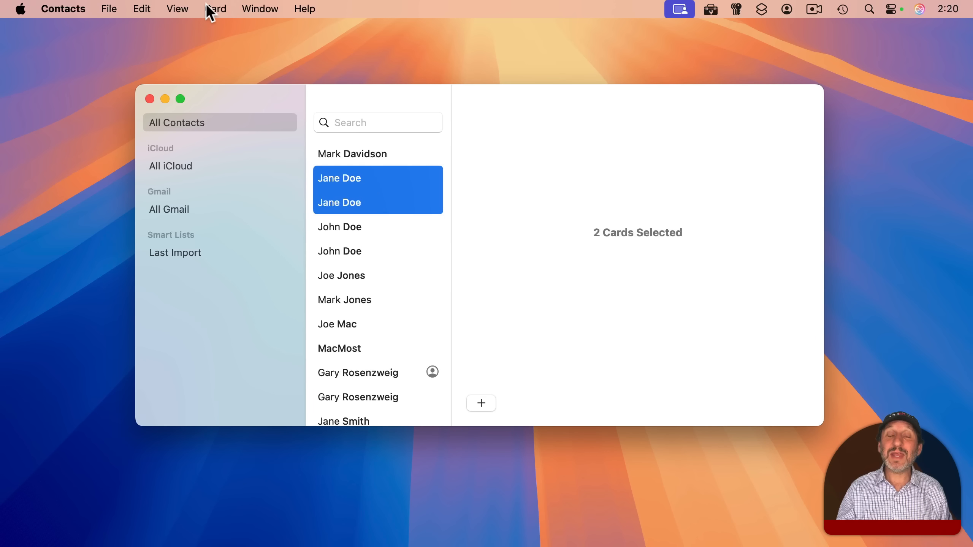
{"action": "left_click", "coordinate": [215, 8]}
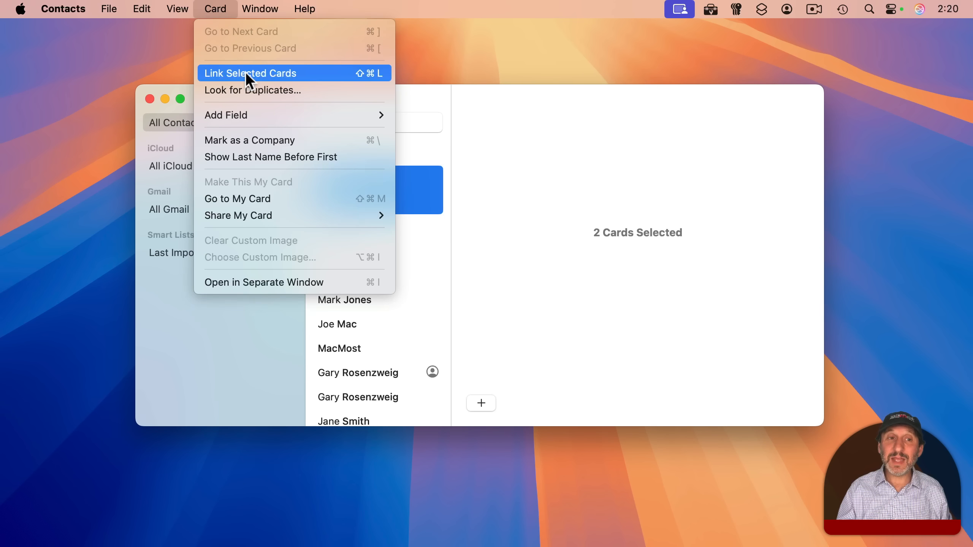
{"action": "left_click", "coordinate": [250, 73]}
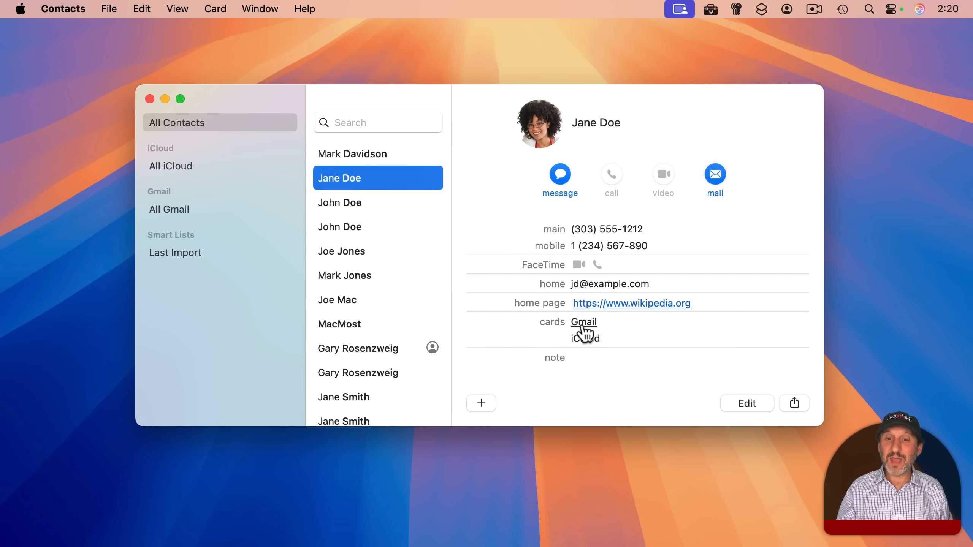
{"action": "left_click", "coordinate": [583, 322]}
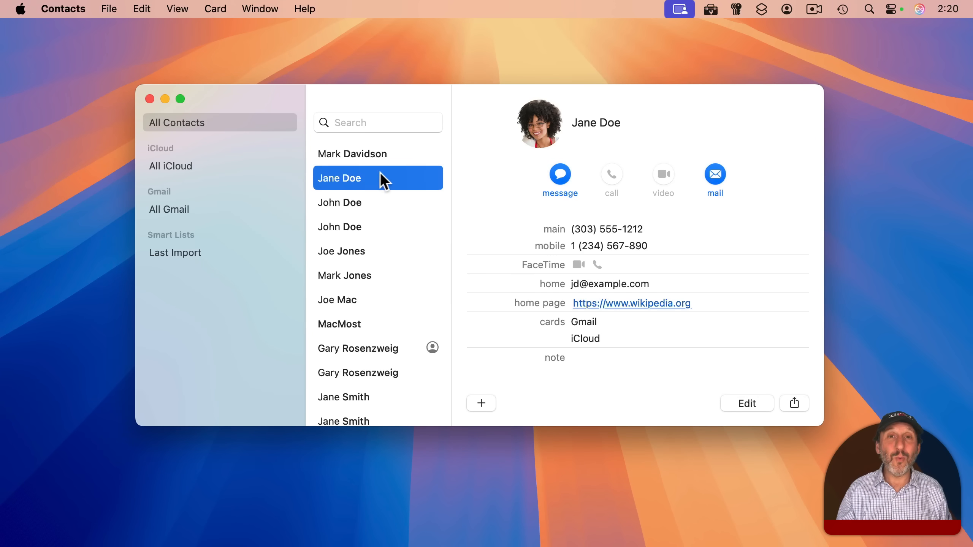
{"action": "mouse_move", "coordinate": [607, 381]}
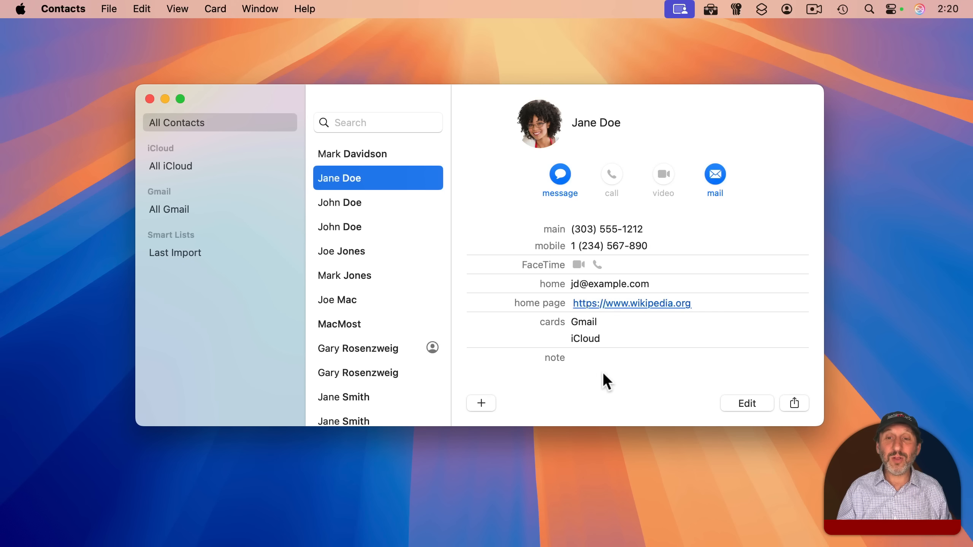
{"action": "mouse_move", "coordinate": [583, 354]}
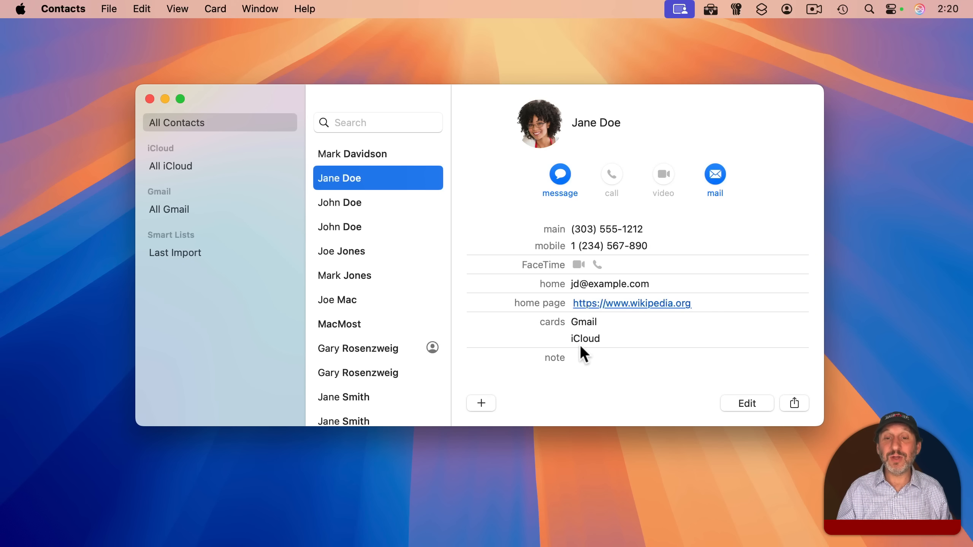
{"action": "mouse_move", "coordinate": [596, 316]}
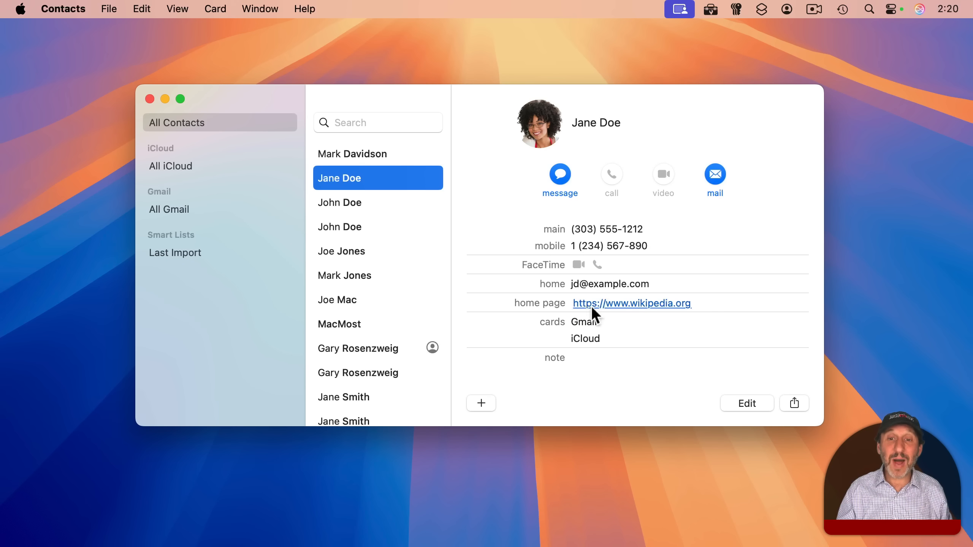
{"action": "scroll", "scroll_direction": "down", "scroll_amount": 3}
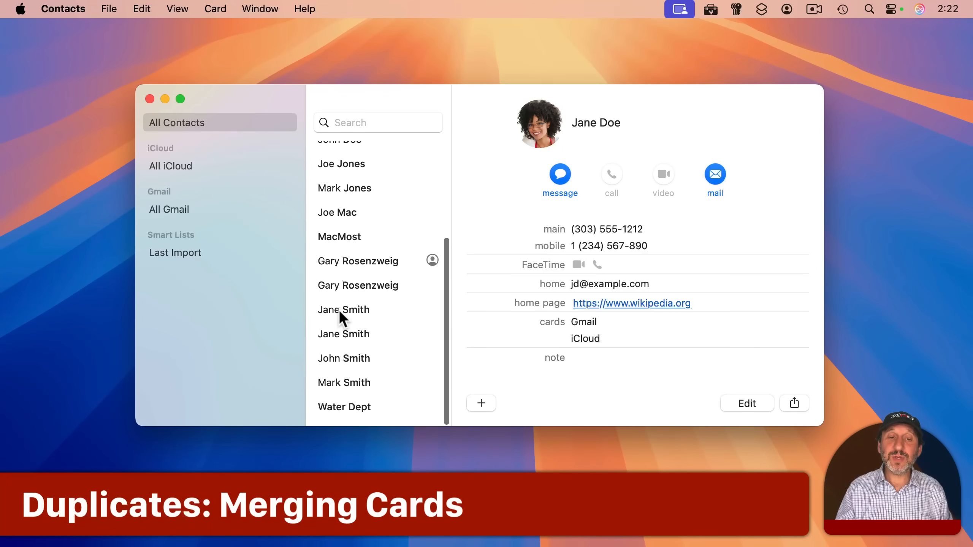
In the iCloud contacts, select the Jane Smith cards and settle on the first one
{"action": "left_click", "coordinate": [343, 310]}
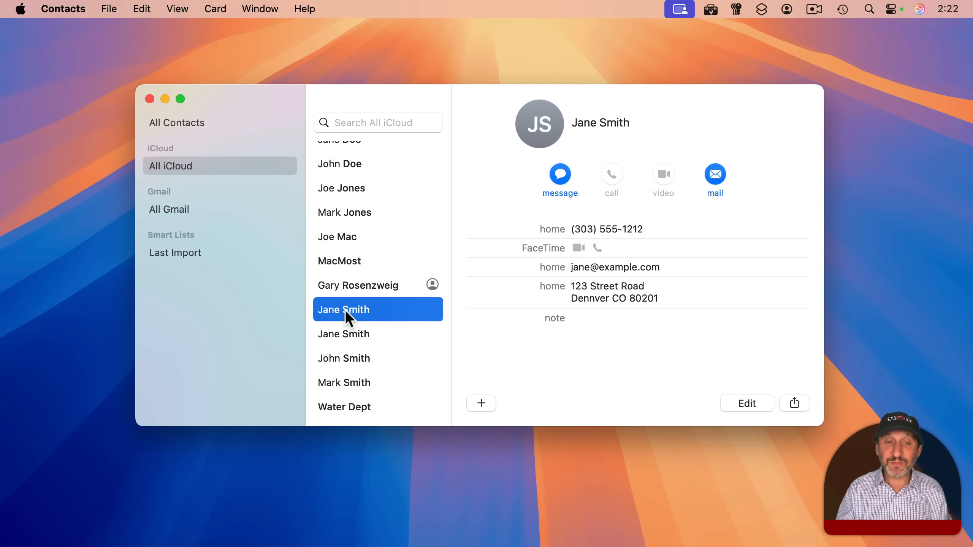
{"action": "left_click", "coordinate": [343, 334]}
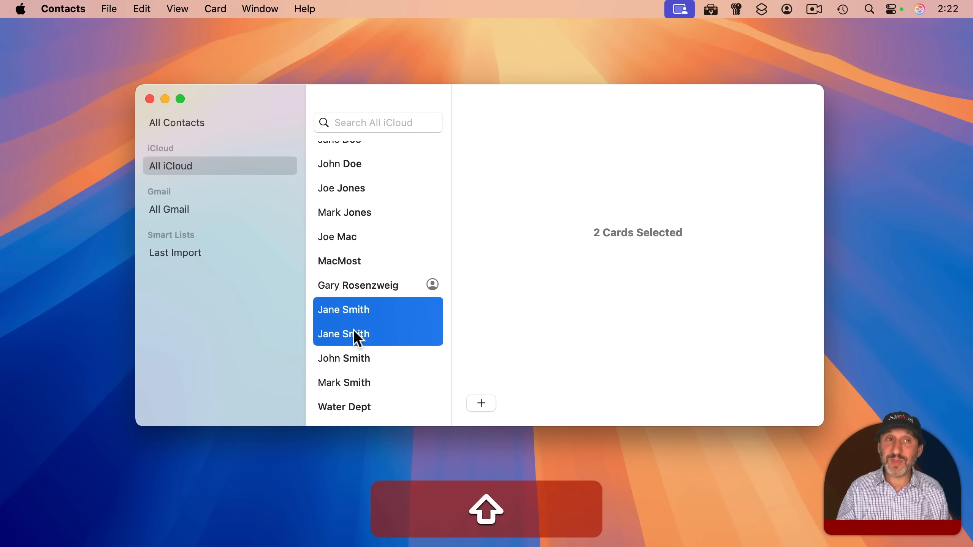
{"action": "left_click", "coordinate": [215, 9]}
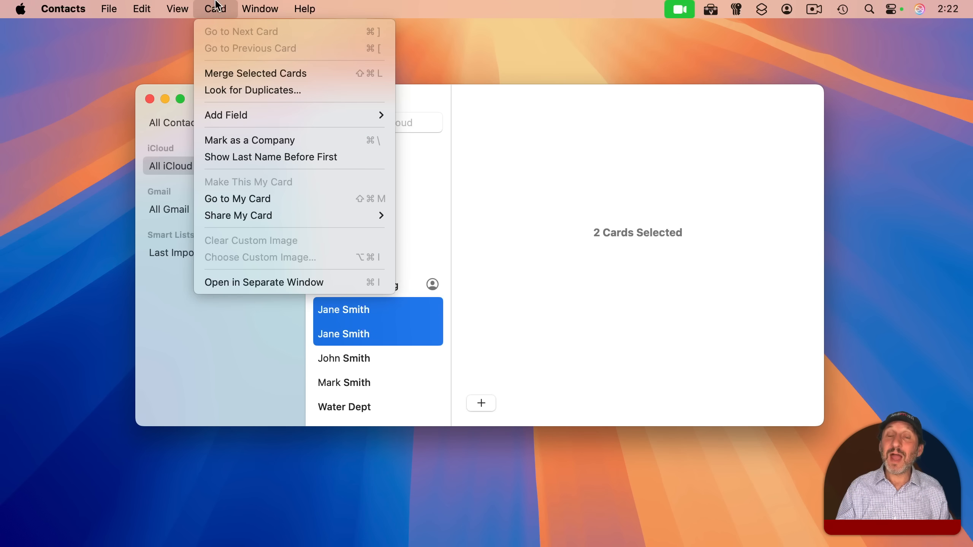
{"action": "mouse_move", "coordinate": [255, 73]}
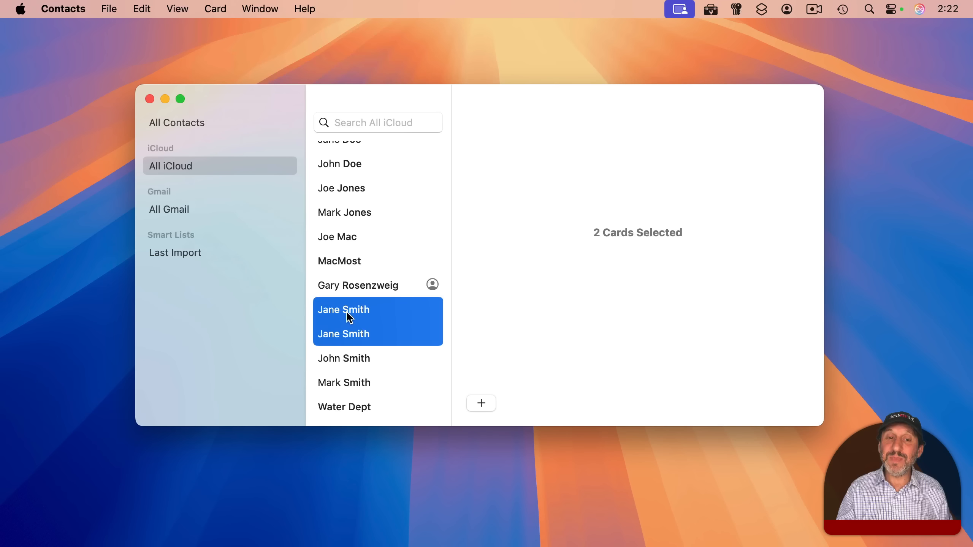
{"action": "left_click", "coordinate": [344, 310]}
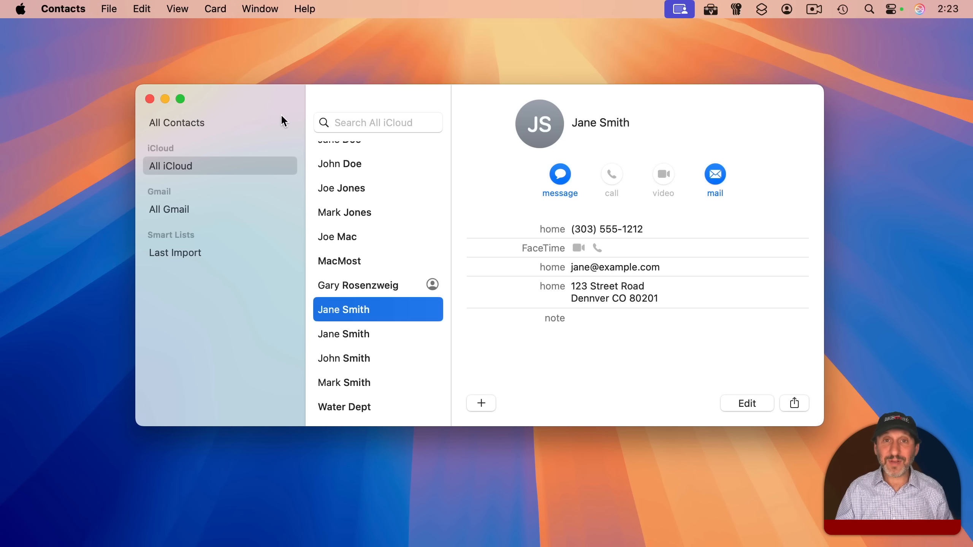
{"action": "mouse_move", "coordinate": [270, 110]}
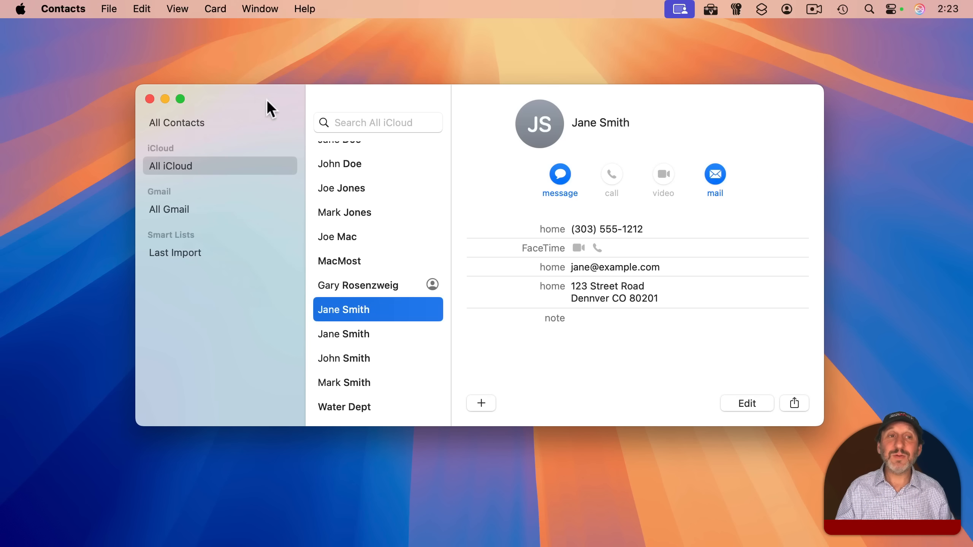
Run Look for Duplicates and merge the one duplicate card found
{"action": "left_click", "coordinate": [215, 9]}
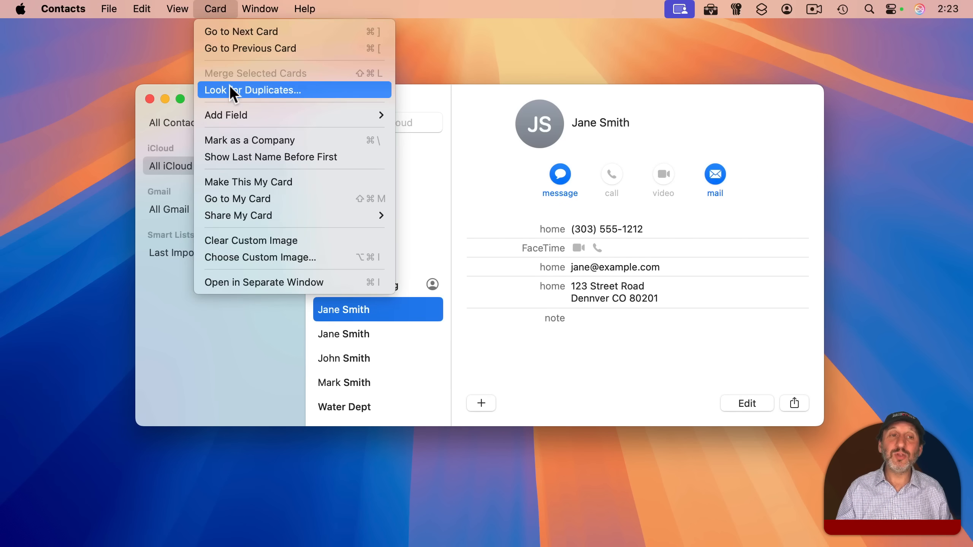
{"action": "left_click", "coordinate": [252, 89]}
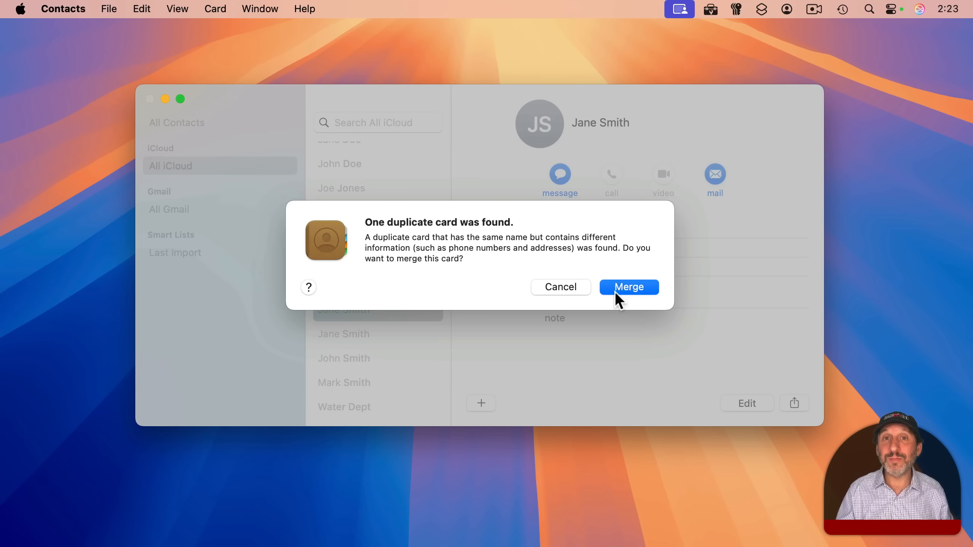
{"action": "left_click", "coordinate": [628, 288]}
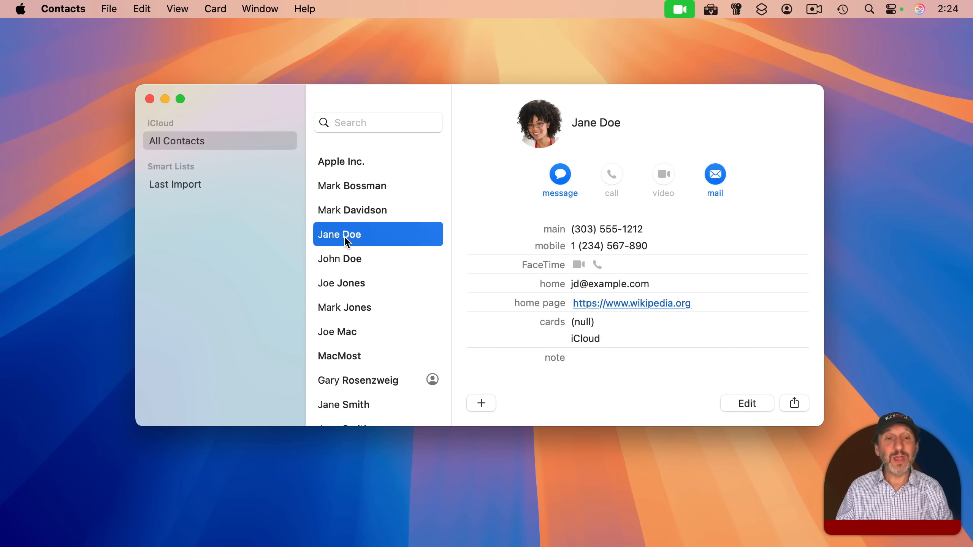
{"action": "mouse_move", "coordinate": [372, 270]}
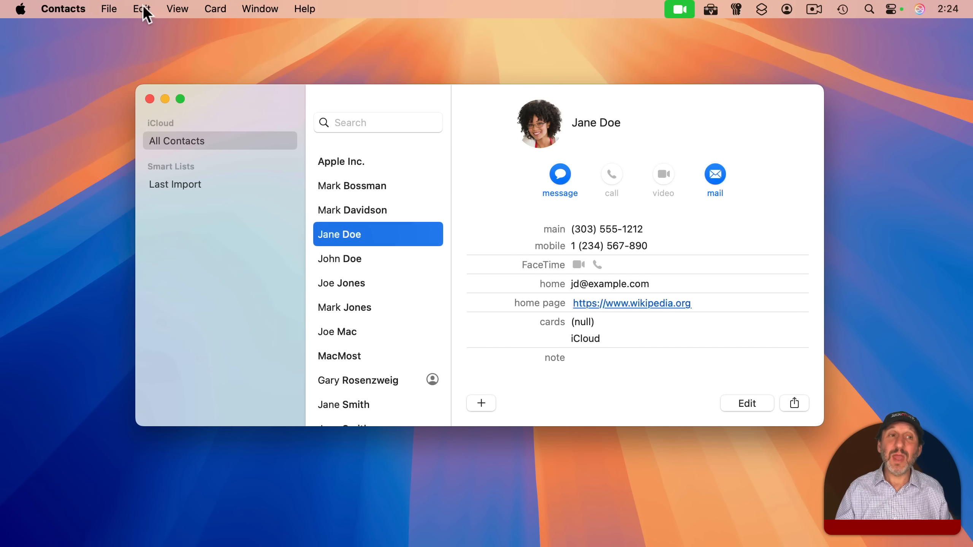
{"action": "left_click", "coordinate": [141, 8]}
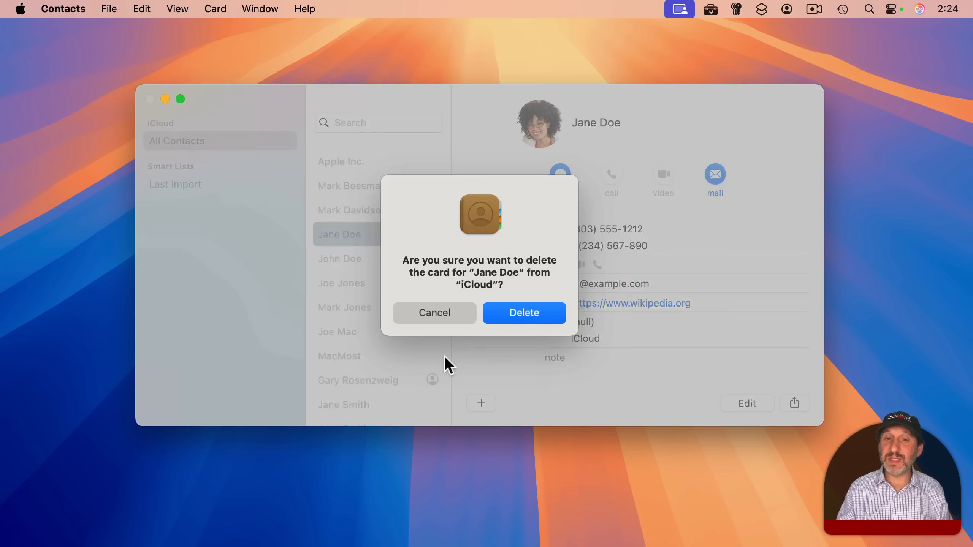
{"action": "left_click", "coordinate": [434, 312]}
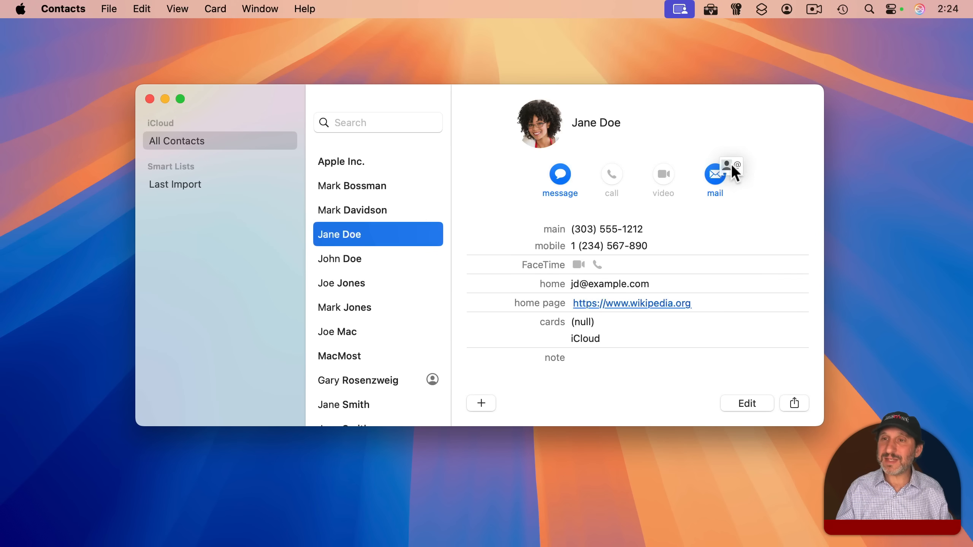
{"action": "mouse_move", "coordinate": [927, 117]}
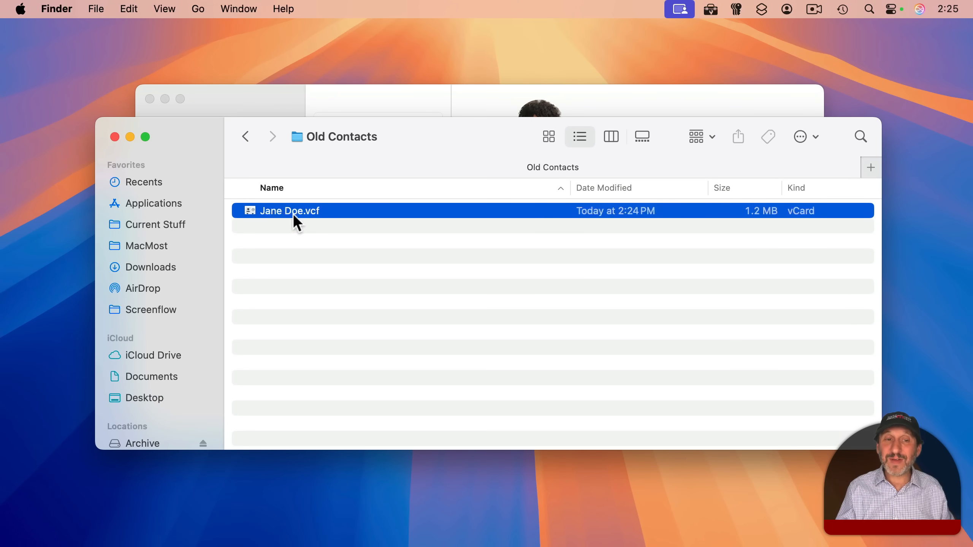
{"action": "mouse_move", "coordinate": [276, 220]}
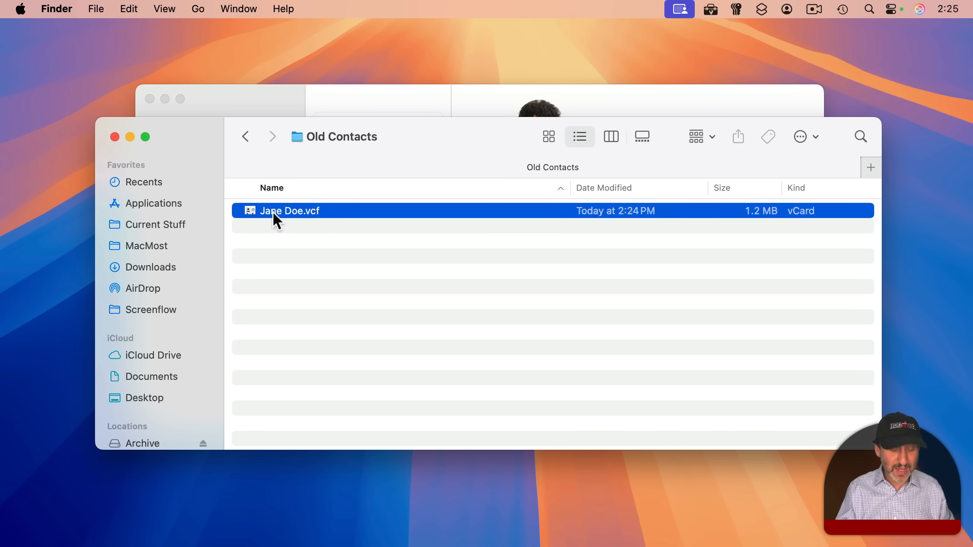
Rename the exported vCard to Jane Doe Something Else.vcf and open it in Contacts
{"action": "left_click", "coordinate": [289, 210]}
{"action": "type", "text": " Something Else"}
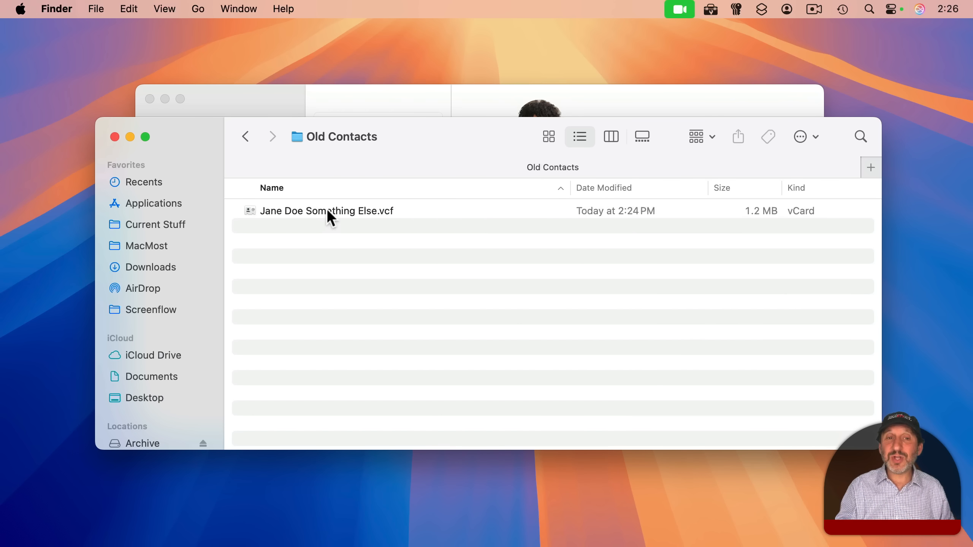
{"action": "double_click", "coordinate": [327, 210]}
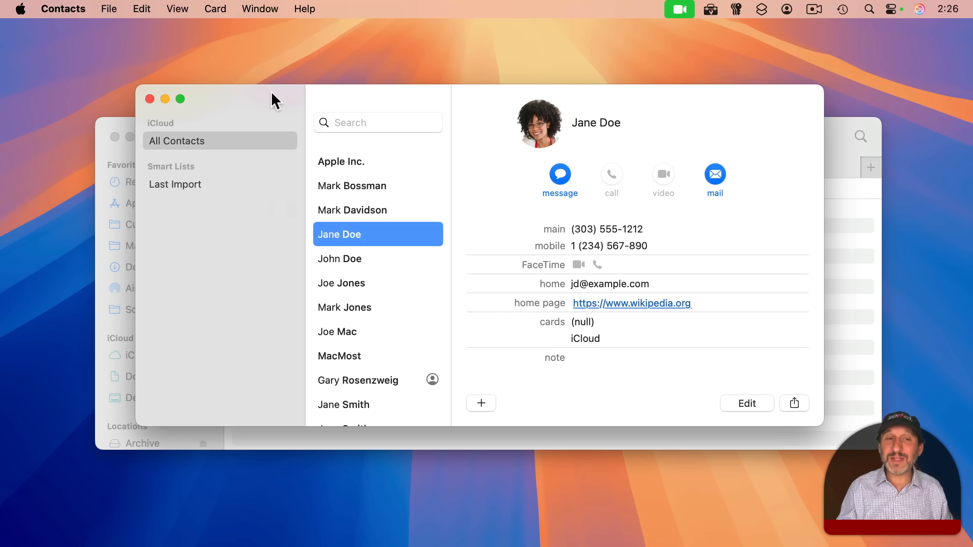
{"action": "mouse_move", "coordinate": [830, 259]}
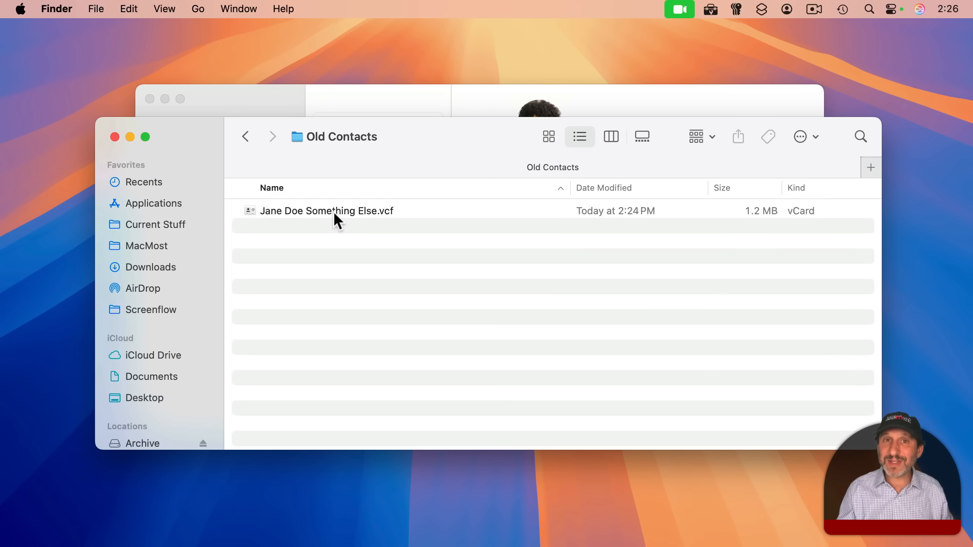
{"action": "left_click", "coordinate": [326, 211]}
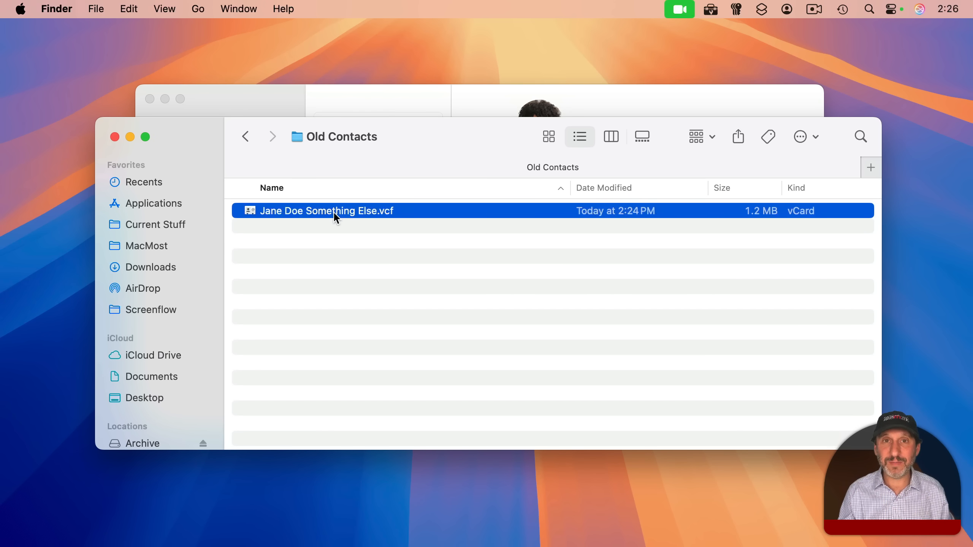
{"action": "double_click", "coordinate": [326, 211]}
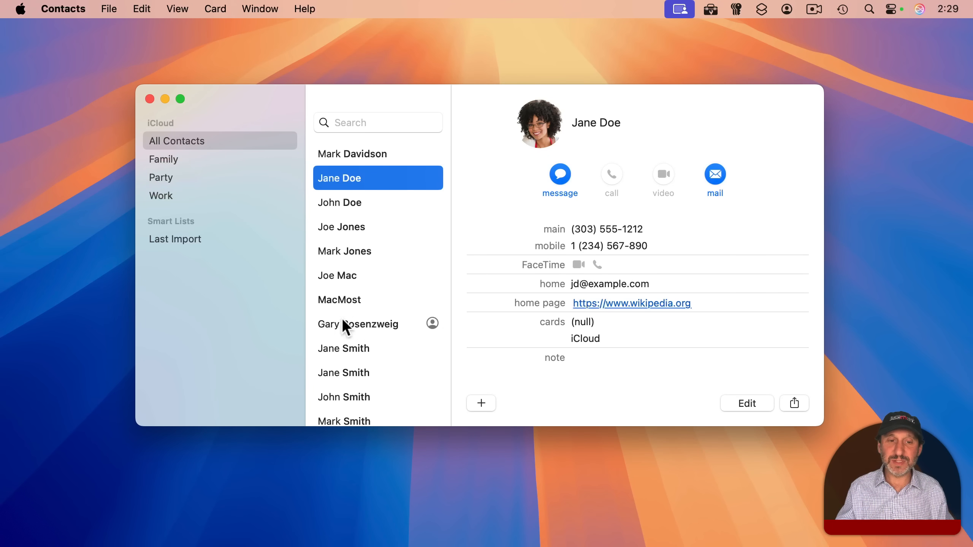
Show the Family list with only John Doe and Jane Smith, checking against All Contacts
{"action": "left_click", "coordinate": [165, 159]}
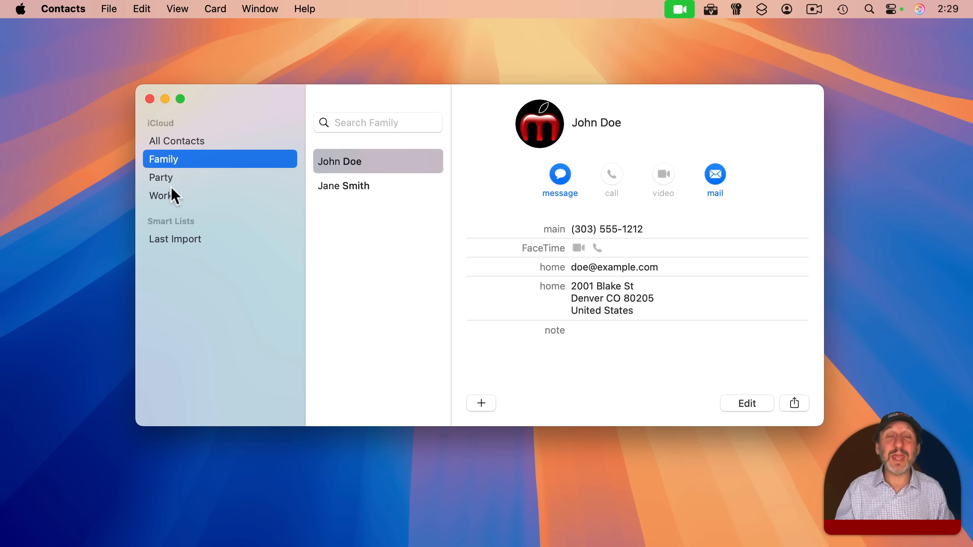
{"action": "mouse_move", "coordinate": [165, 177]}
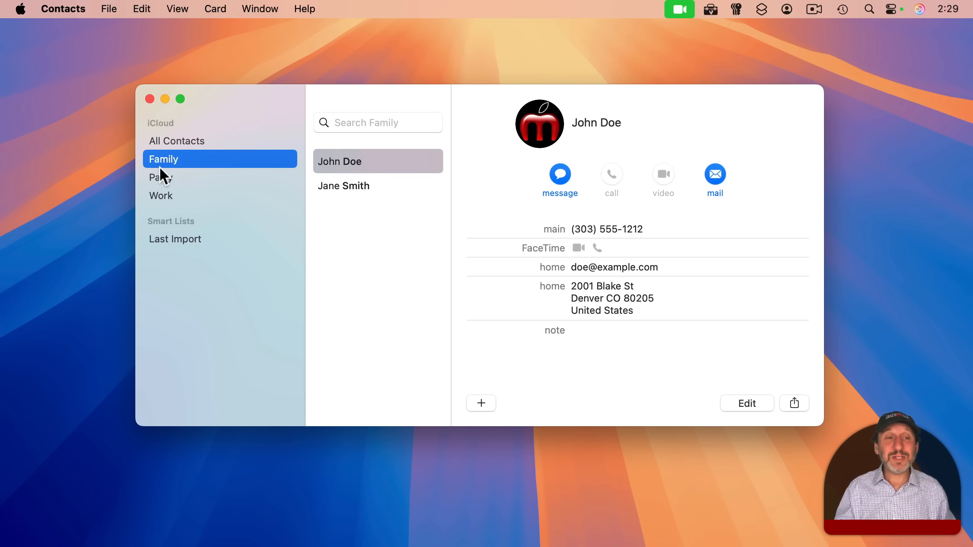
{"action": "mouse_move", "coordinate": [181, 170]}
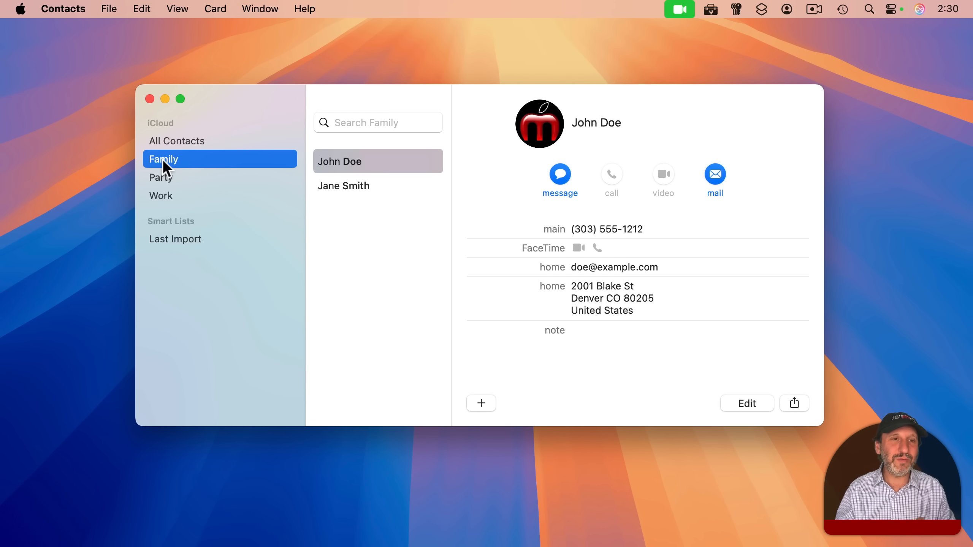
{"action": "left_click", "coordinate": [177, 140]}
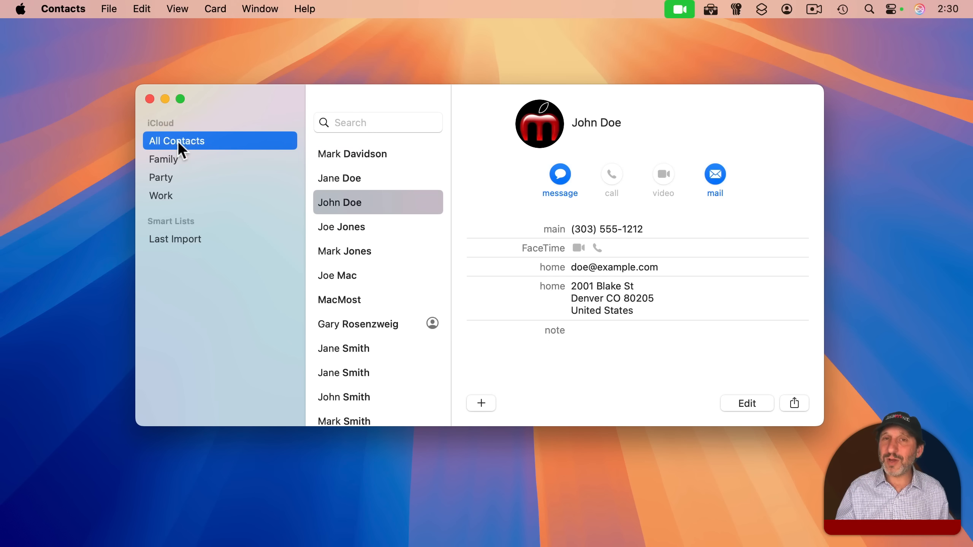
{"action": "left_click", "coordinate": [164, 159]}
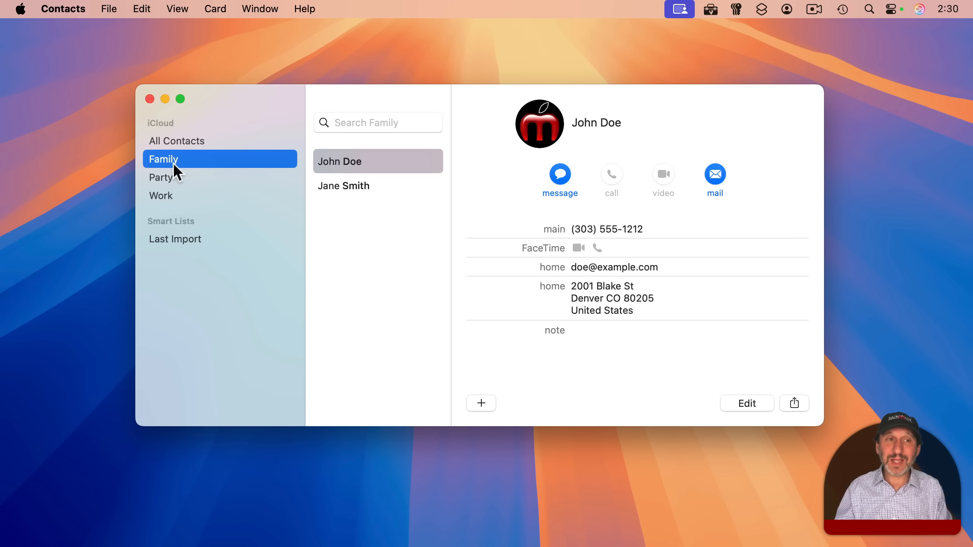
Delete the Family list via Edit > Delete List and return to All Contacts
{"action": "left_click", "coordinate": [141, 9]}
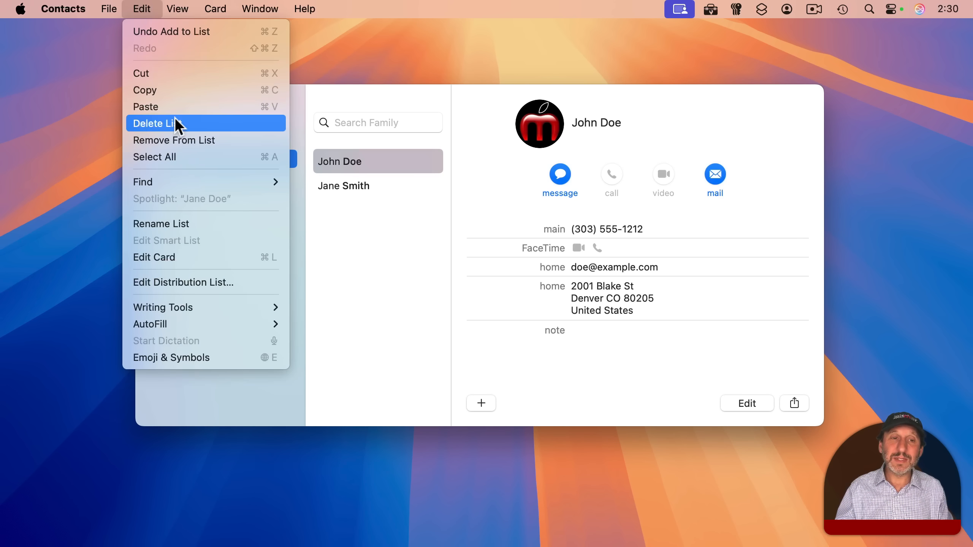
{"action": "left_click", "coordinate": [162, 123]}
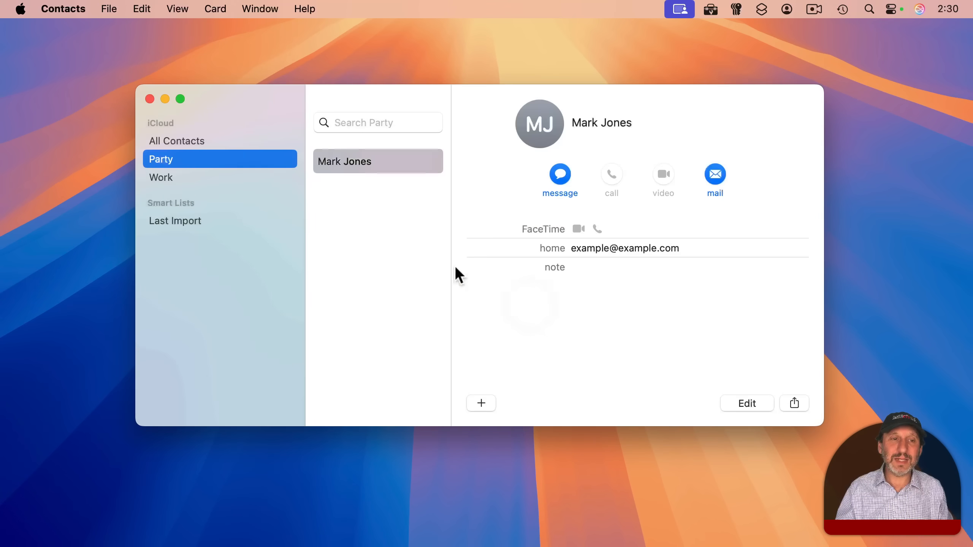
{"action": "left_click", "coordinate": [176, 141]}
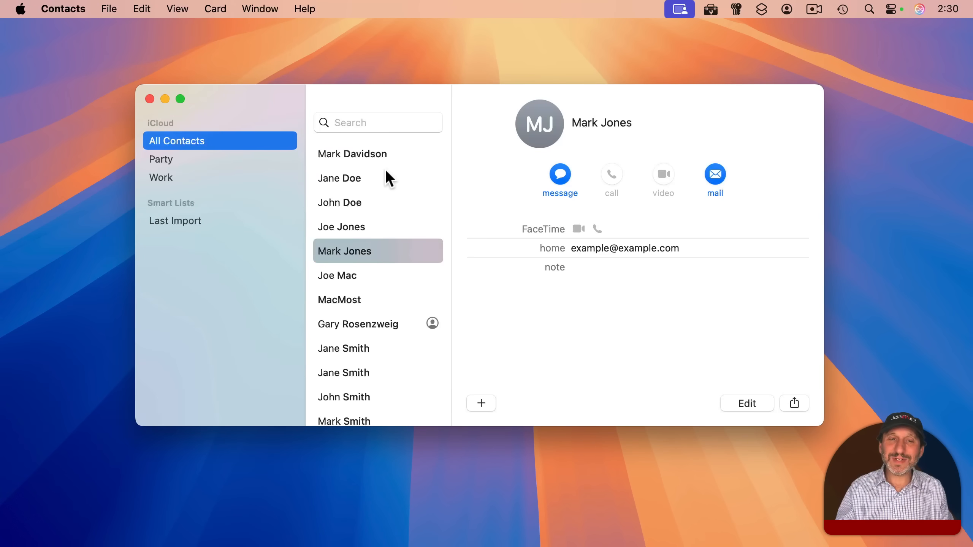
{"action": "mouse_move", "coordinate": [367, 391]}
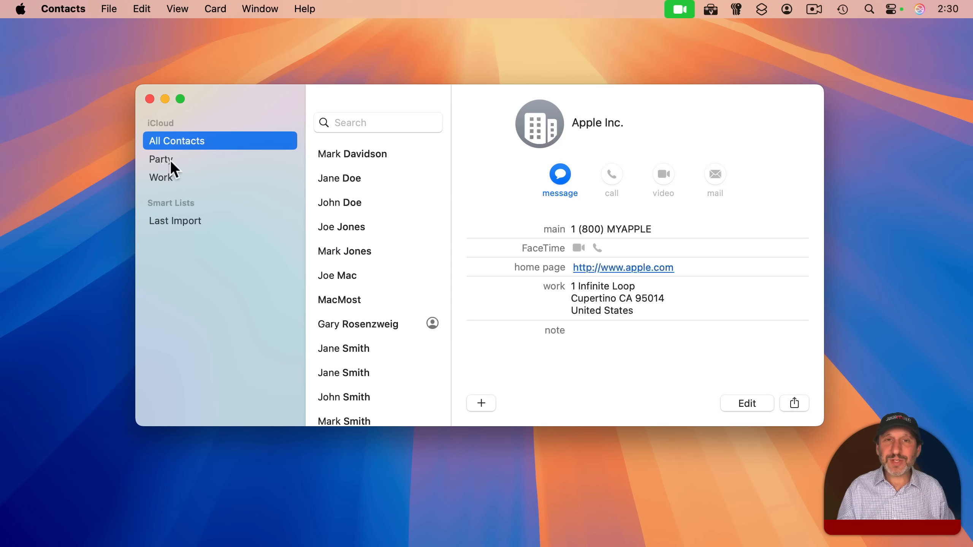
Select the Work and Party lists and remove them so no groups remain
{"action": "left_click", "coordinate": [162, 177]}
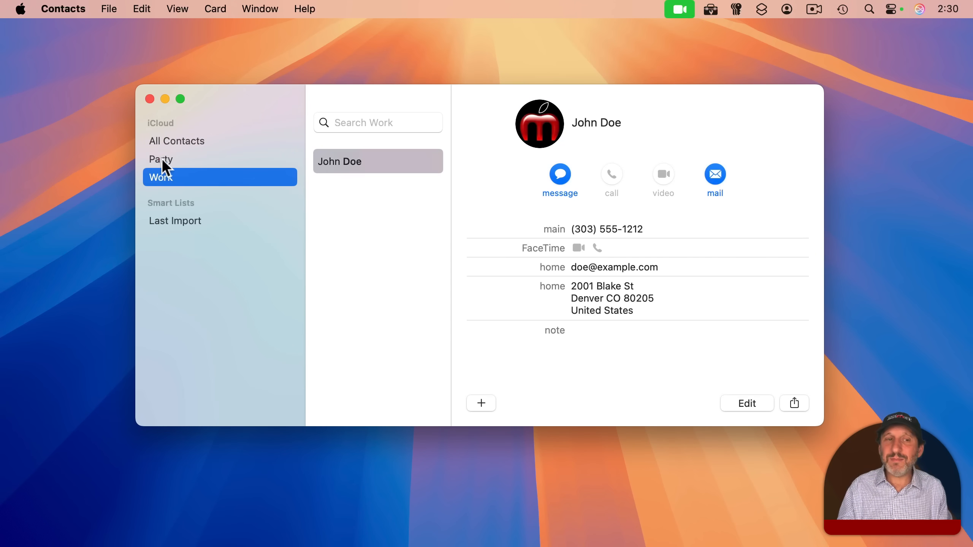
{"action": "left_click", "coordinate": [161, 158]}
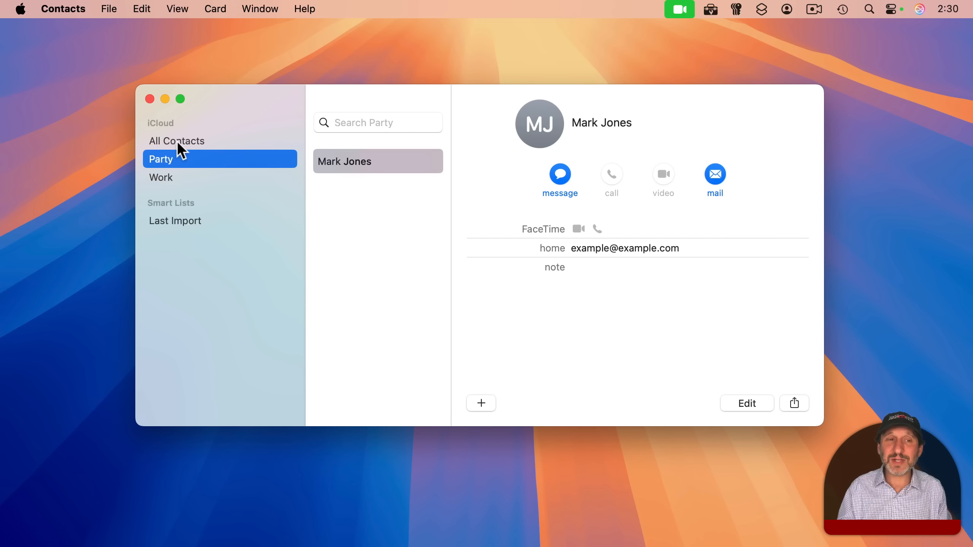
{"action": "mouse_move", "coordinate": [160, 171]}
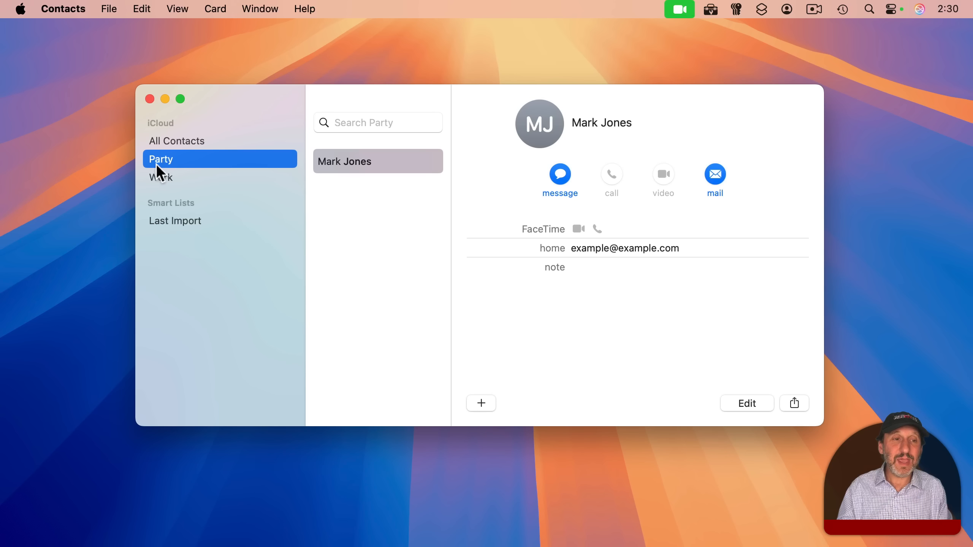
{"action": "mouse_move", "coordinate": [164, 186]}
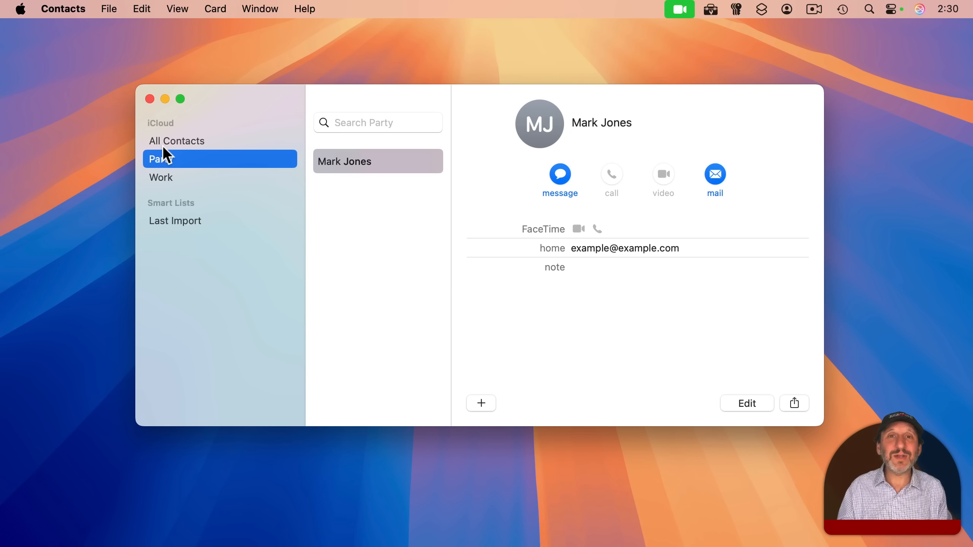
{"action": "left_click", "coordinate": [176, 140]}
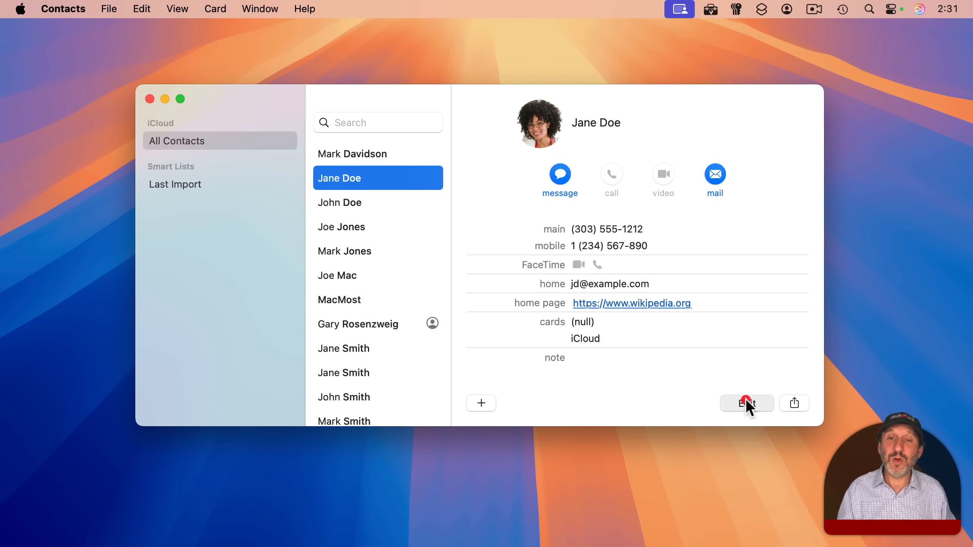
Edit Jane Doe's card and remove her mobile phone number
{"action": "left_click", "coordinate": [746, 404]}
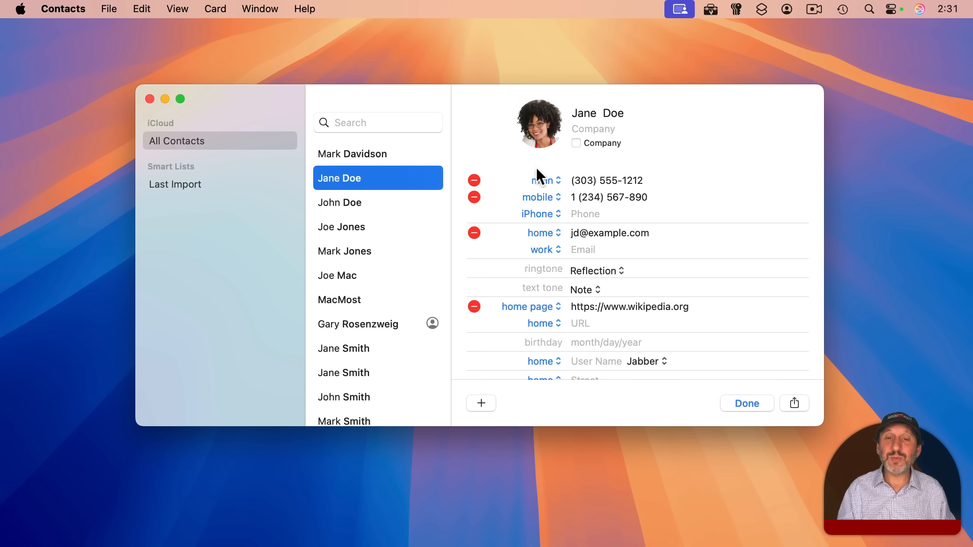
{"action": "mouse_move", "coordinate": [535, 235]}
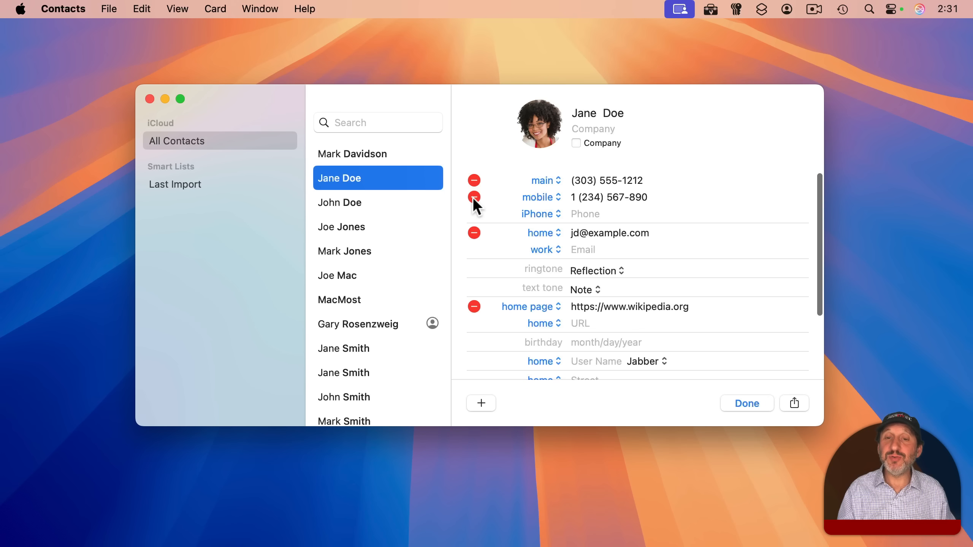
{"action": "left_click", "coordinate": [474, 197]}
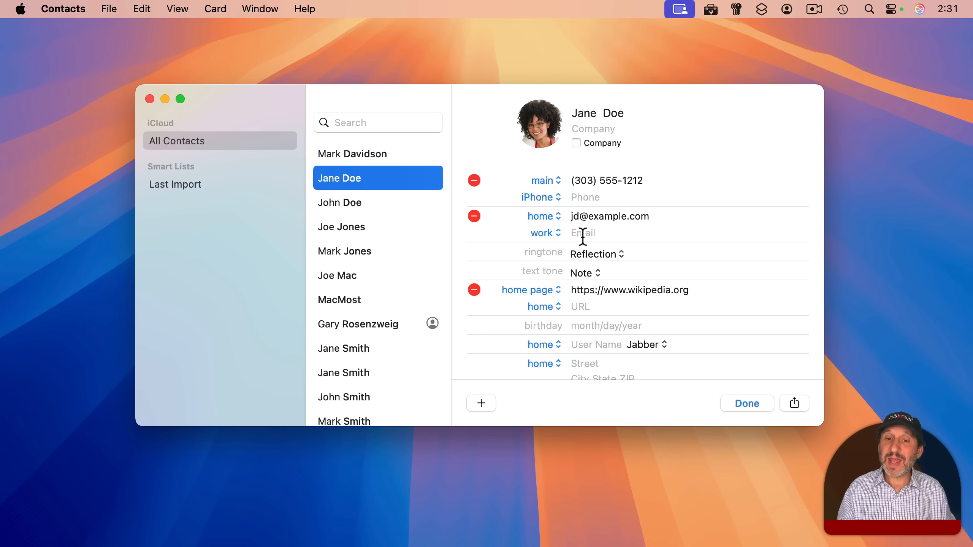
{"action": "mouse_move", "coordinate": [557, 319]}
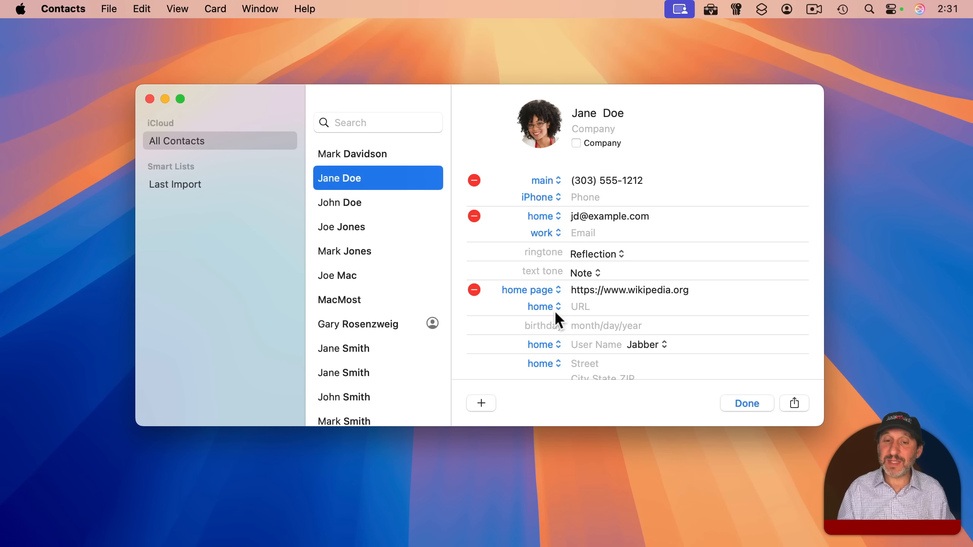
{"action": "left_click", "coordinate": [481, 404]}
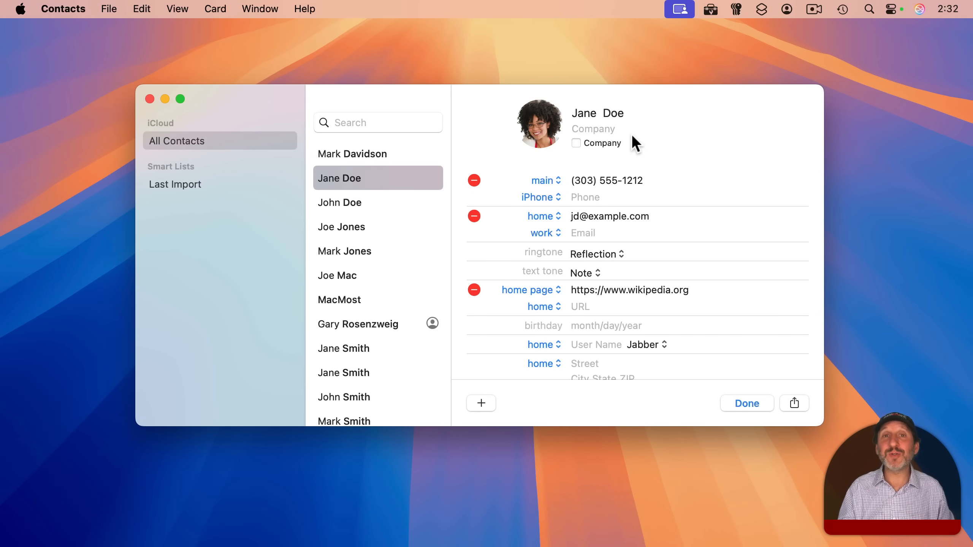
{"action": "mouse_move", "coordinate": [598, 154]}
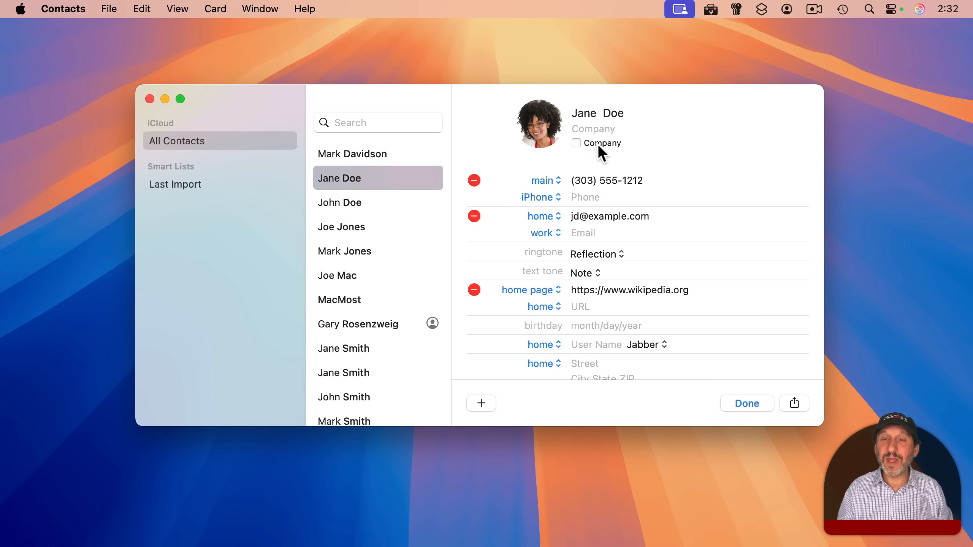
Mark the card as a company named 'My Tax Company', keeping Jane Doe as contact, and save
{"action": "left_click", "coordinate": [576, 144]}
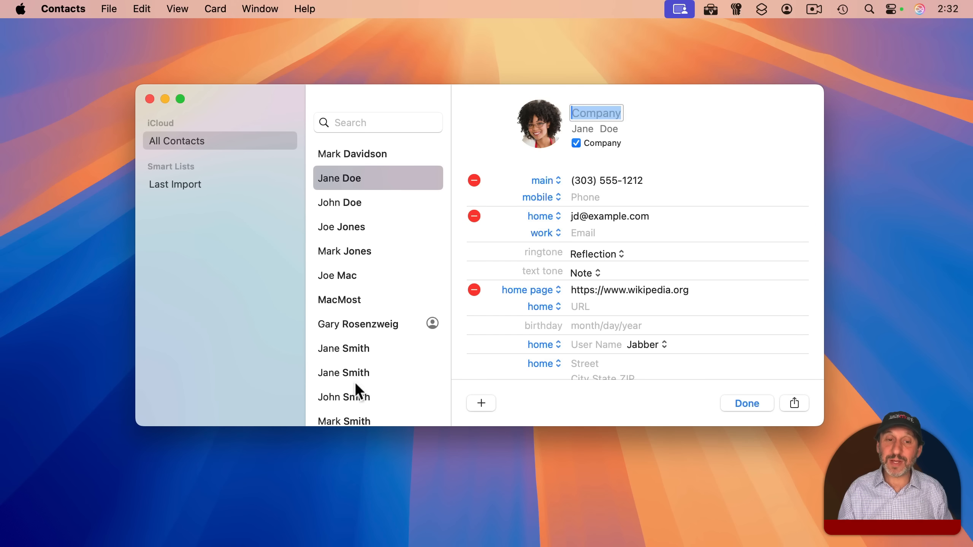
{"action": "left_click", "coordinate": [582, 128]}
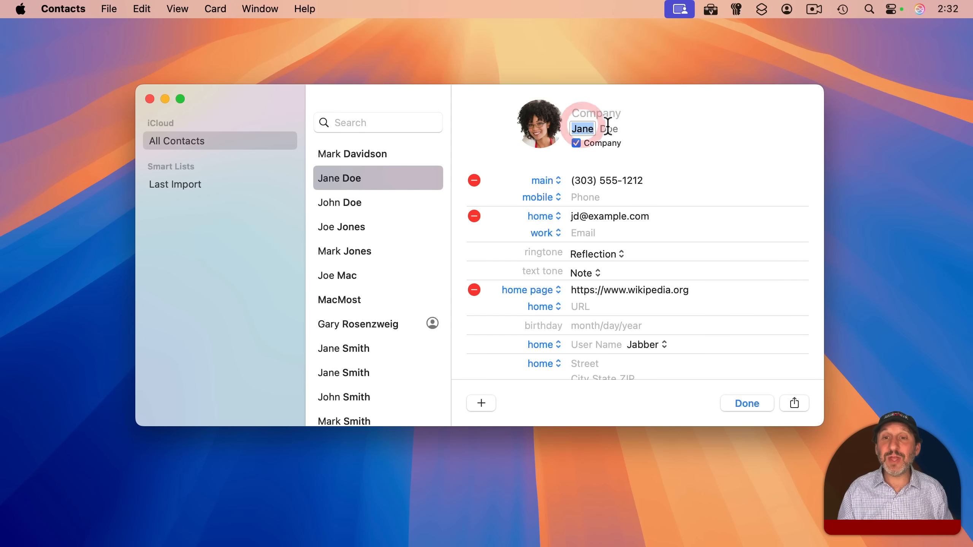
{"action": "left_click", "coordinate": [609, 129]}
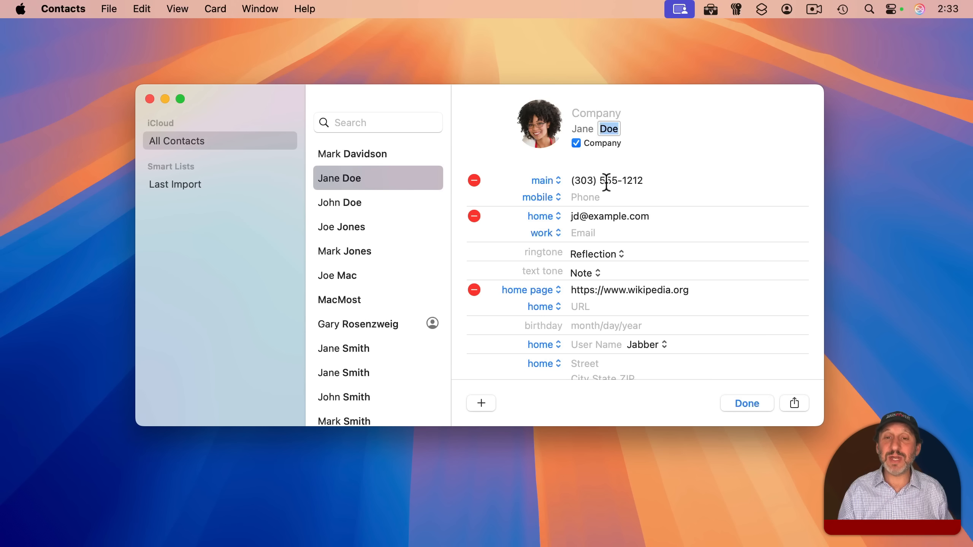
{"action": "left_click", "coordinate": [595, 114]}
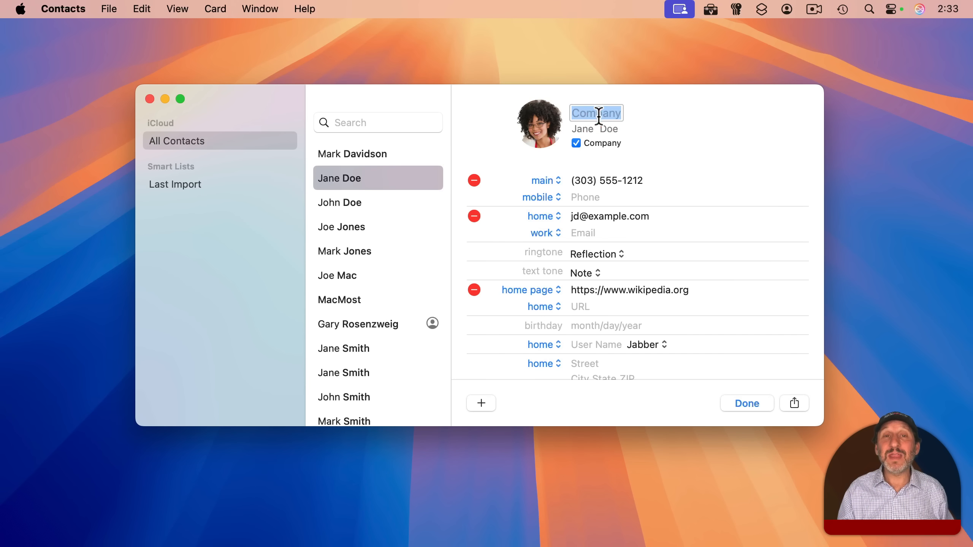
{"action": "type", "text": "My Tax Company"}
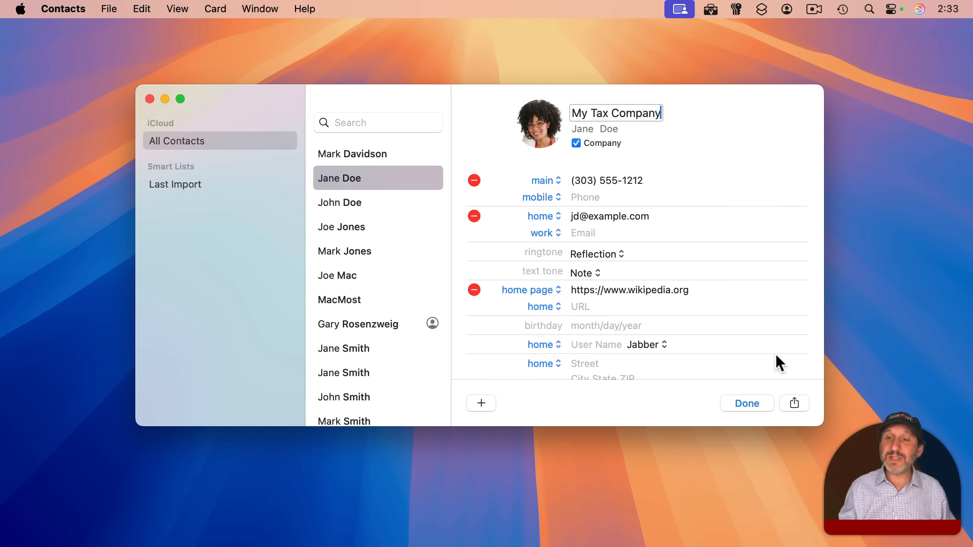
{"action": "left_click", "coordinate": [746, 403]}
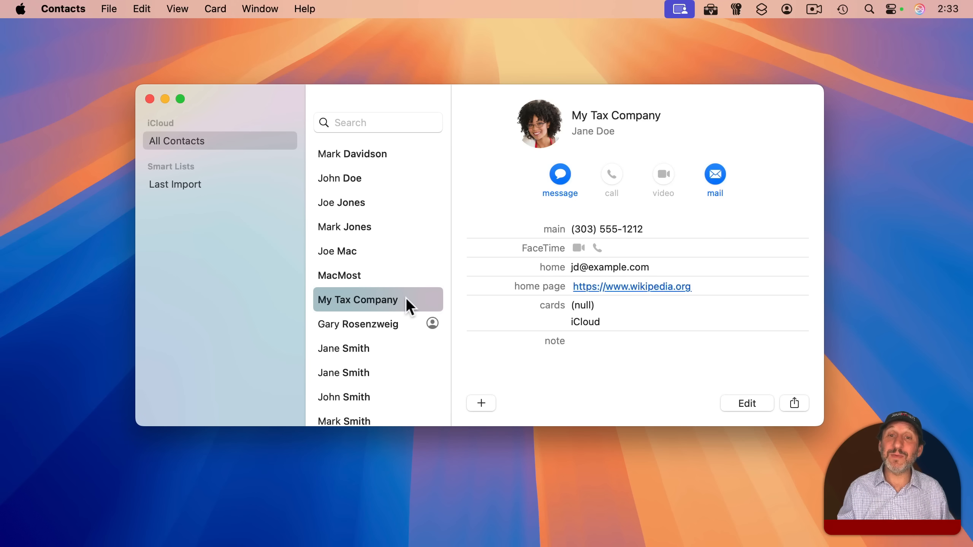
{"action": "mouse_move", "coordinate": [351, 310]}
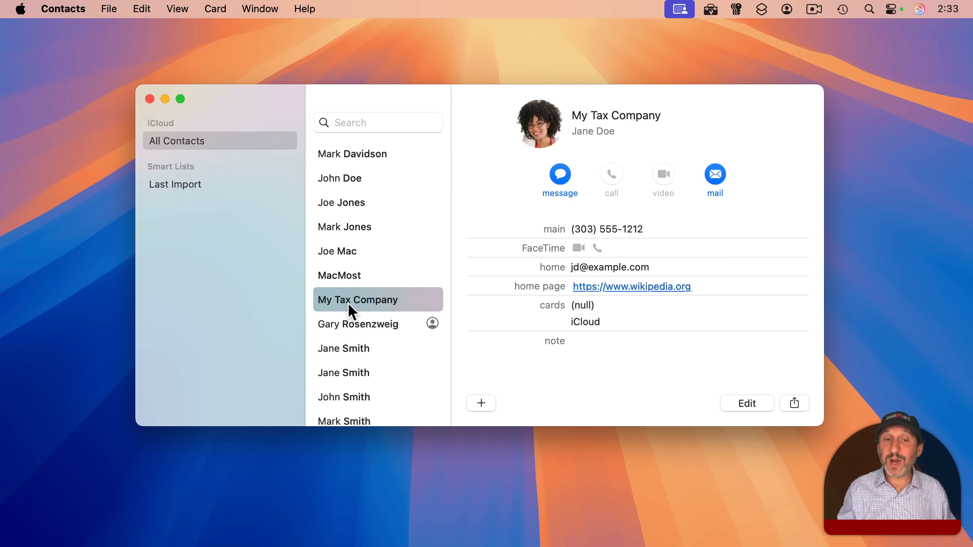
{"action": "mouse_move", "coordinate": [373, 304]}
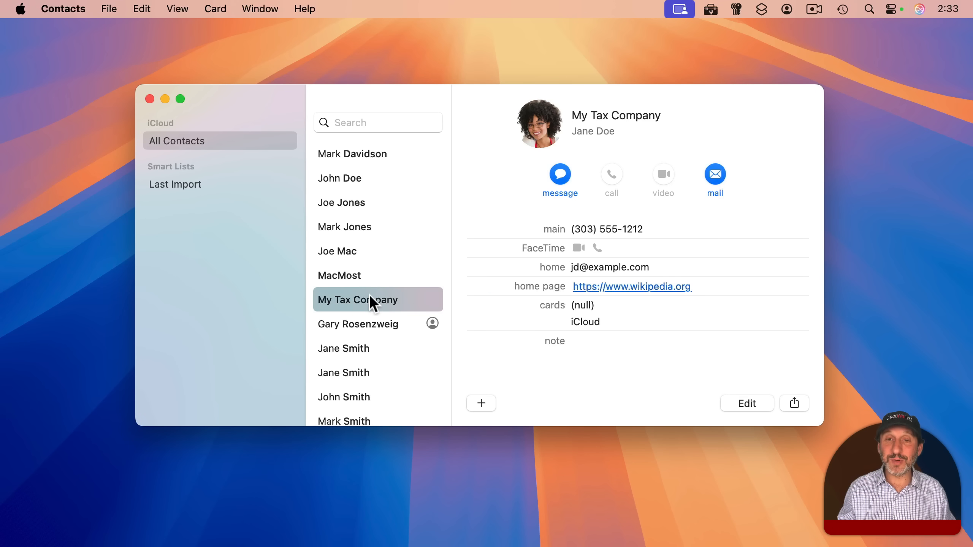
Edit the My Tax Company card and add a Nickname field via More Fields
{"action": "left_click", "coordinate": [747, 403]}
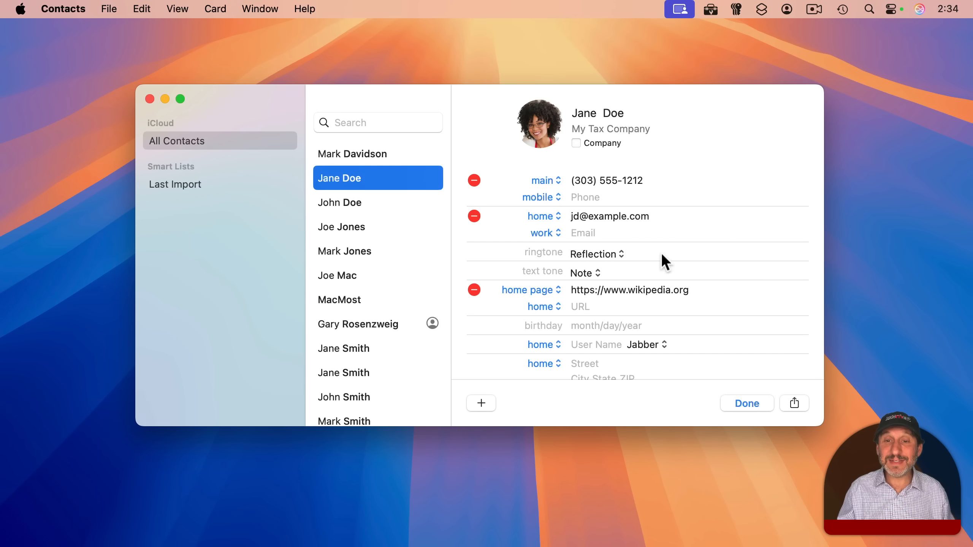
{"action": "left_click", "coordinate": [481, 403]}
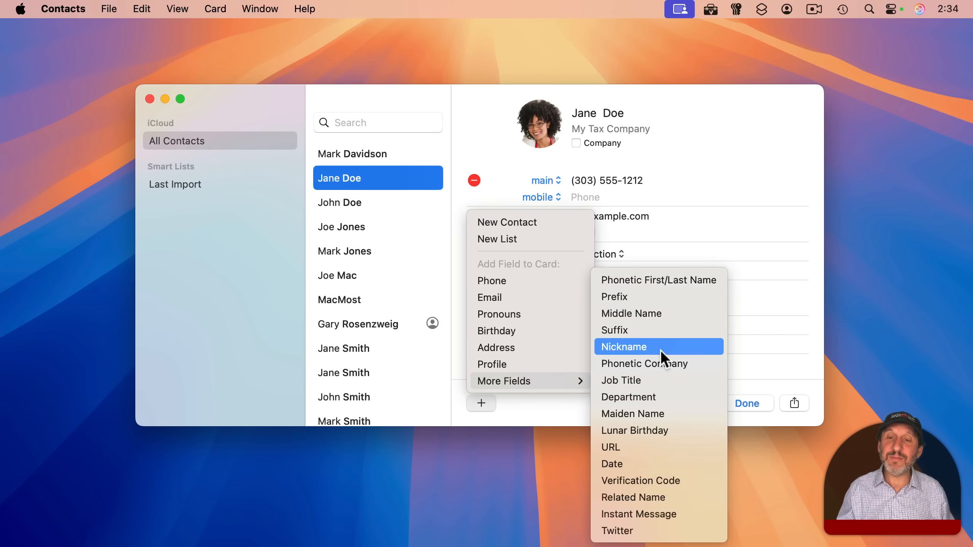
{"action": "left_click", "coordinate": [623, 346]}
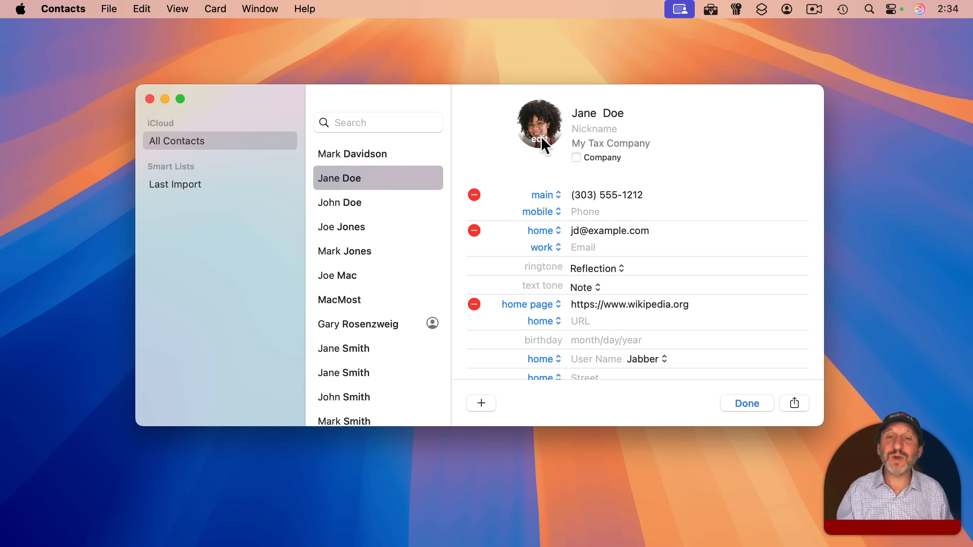
{"action": "left_click", "coordinate": [538, 127]}
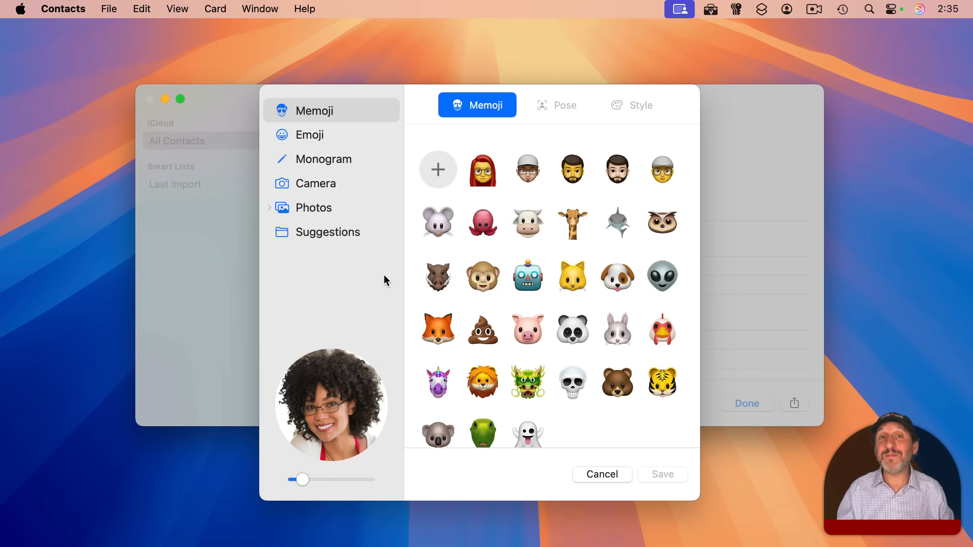
{"action": "left_click", "coordinate": [313, 208]}
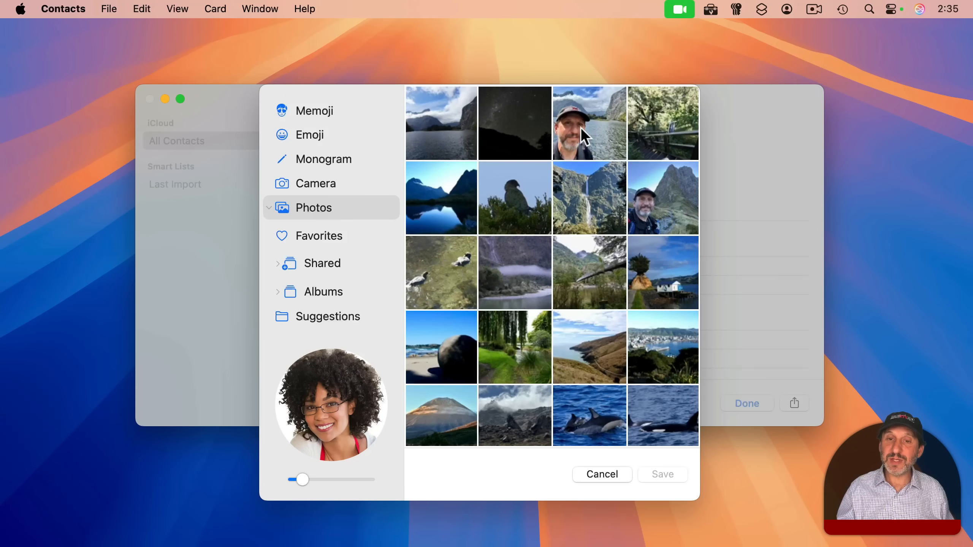
{"action": "left_click", "coordinate": [589, 123]}
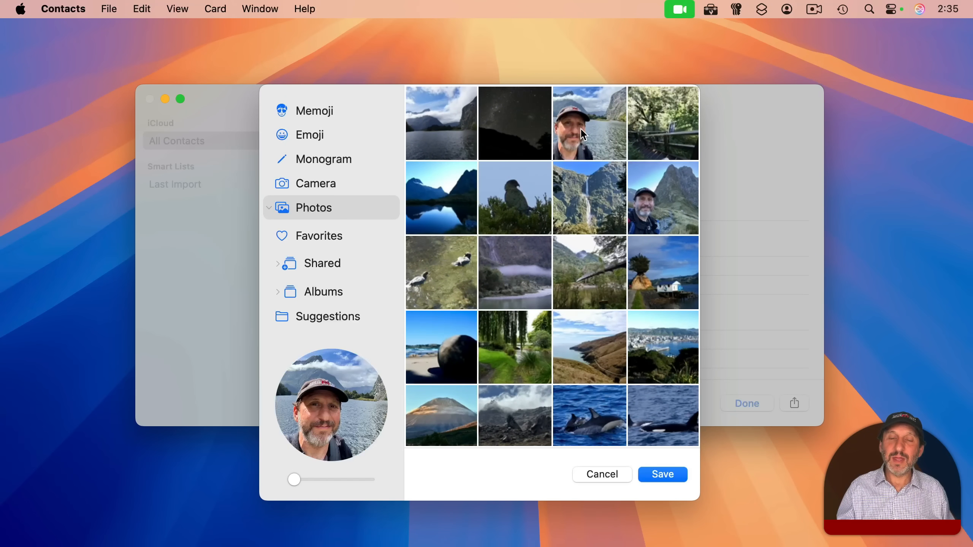
{"action": "left_click_drag", "start_coordinate": [294, 479], "coordinate": [321, 478]}
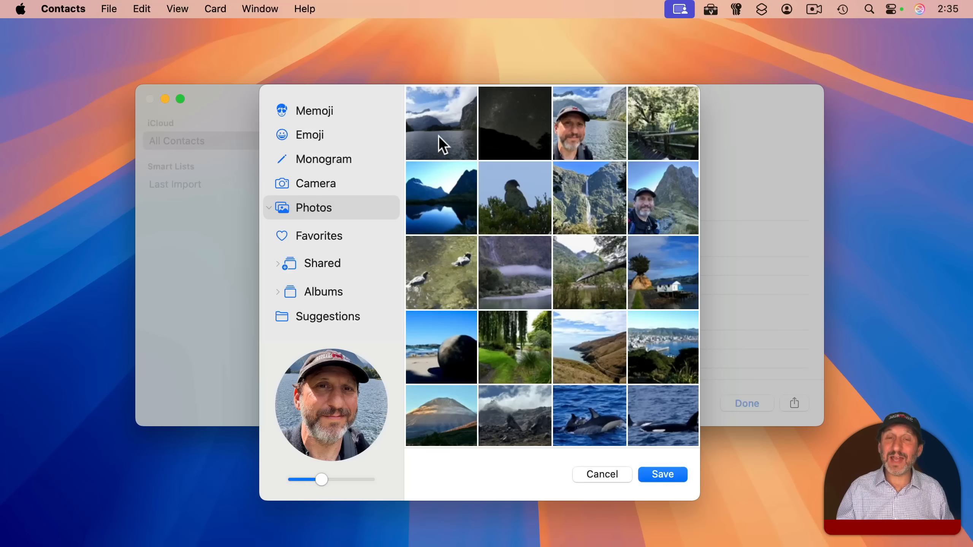
{"action": "mouse_move", "coordinate": [592, 248]}
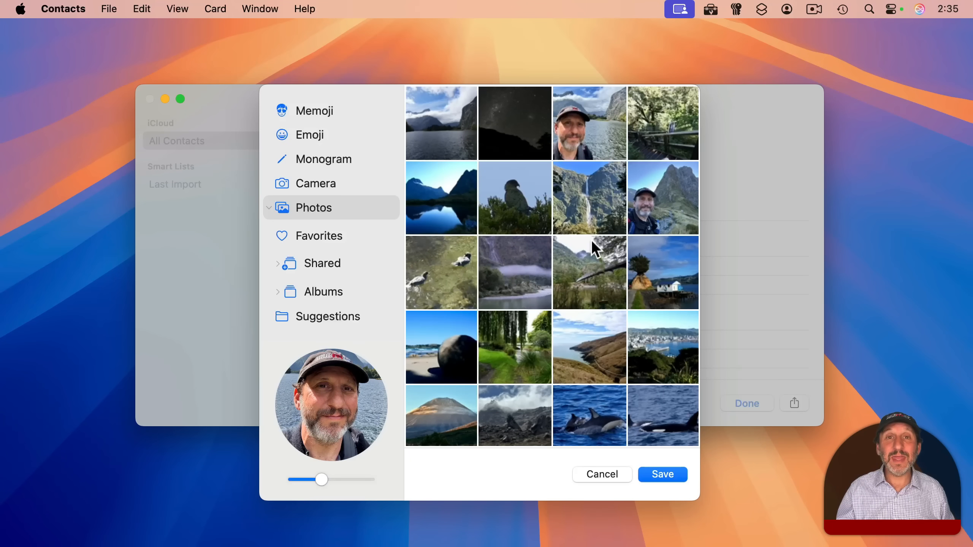
{"action": "left_click", "coordinate": [600, 474]}
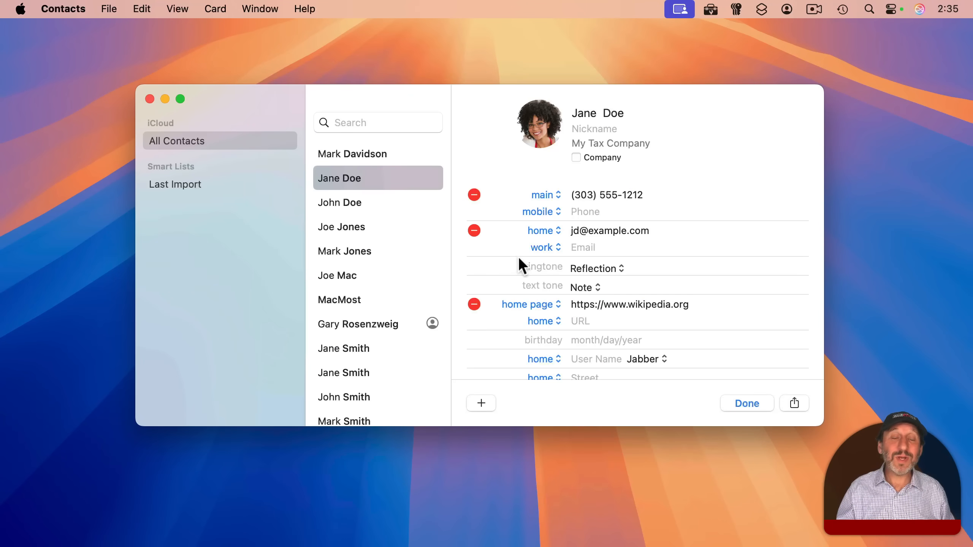
{"action": "mouse_move", "coordinate": [579, 275]}
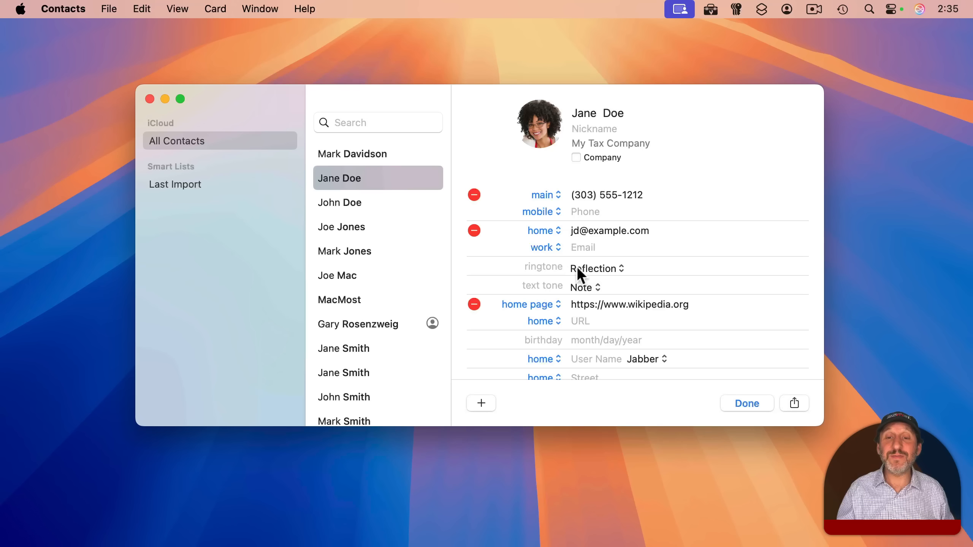
Choose None from the bottom of Jane Doe's ringtone list
{"action": "left_click", "coordinate": [596, 267]}
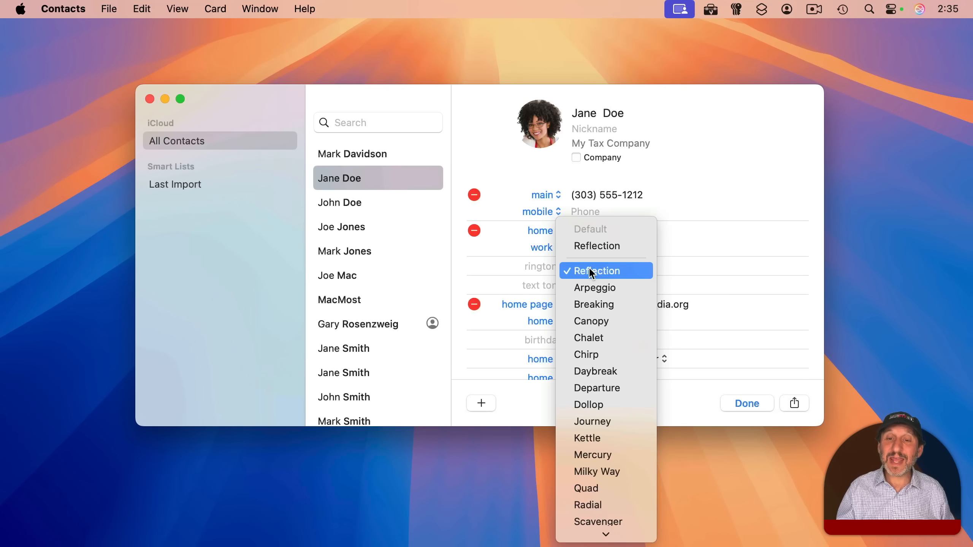
{"action": "mouse_move", "coordinate": [606, 304]}
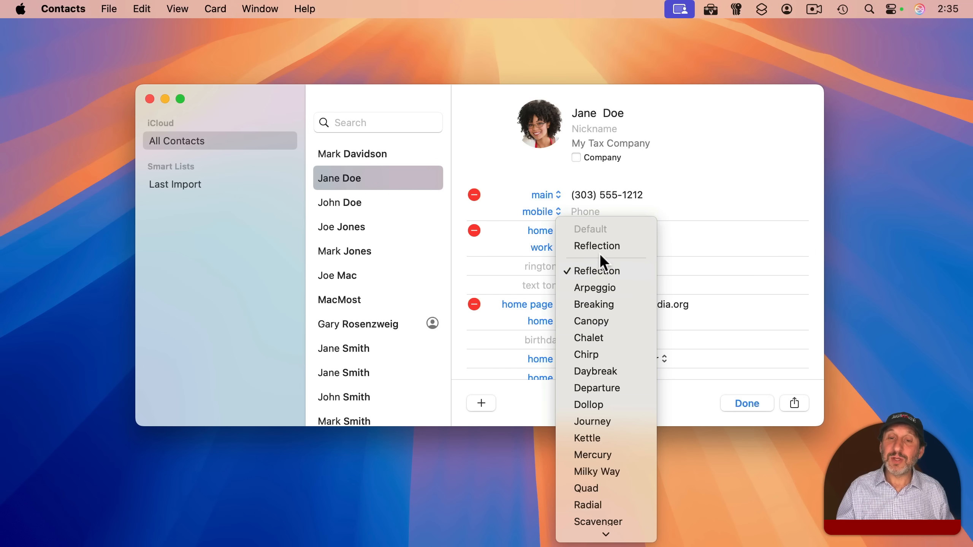
{"action": "mouse_move", "coordinate": [596, 246]}
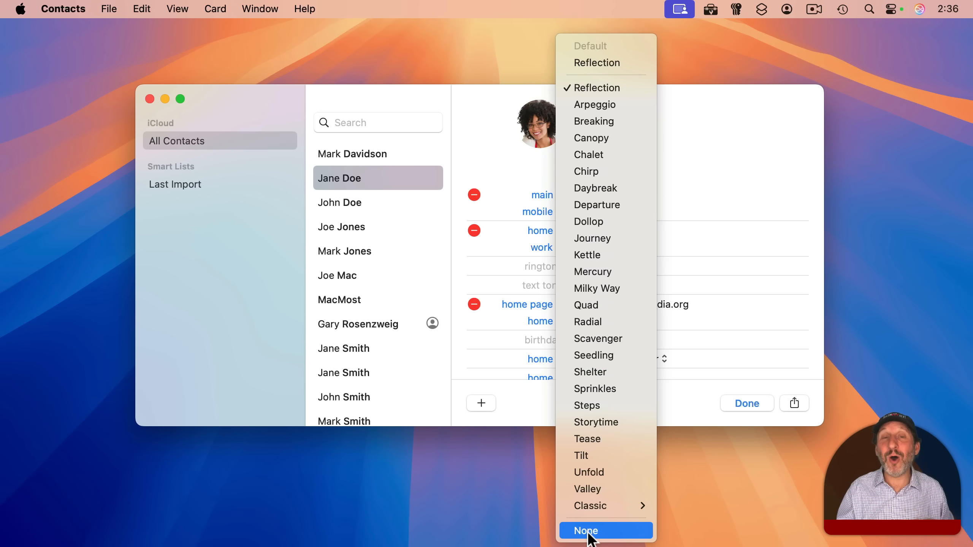
{"action": "left_click", "coordinate": [583, 530]}
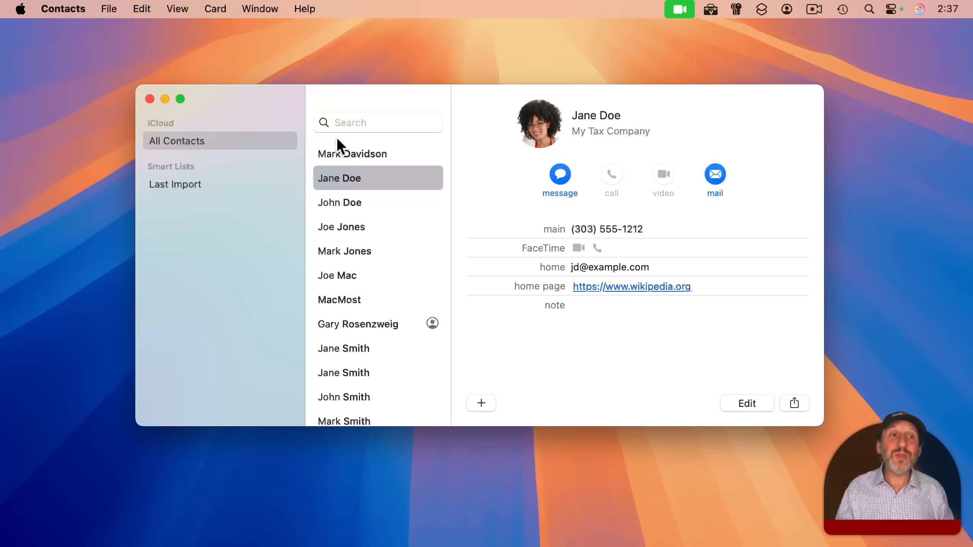
In Settings > Template, remove the instant message, birthday and home page fields
{"action": "left_click", "coordinate": [109, 9]}
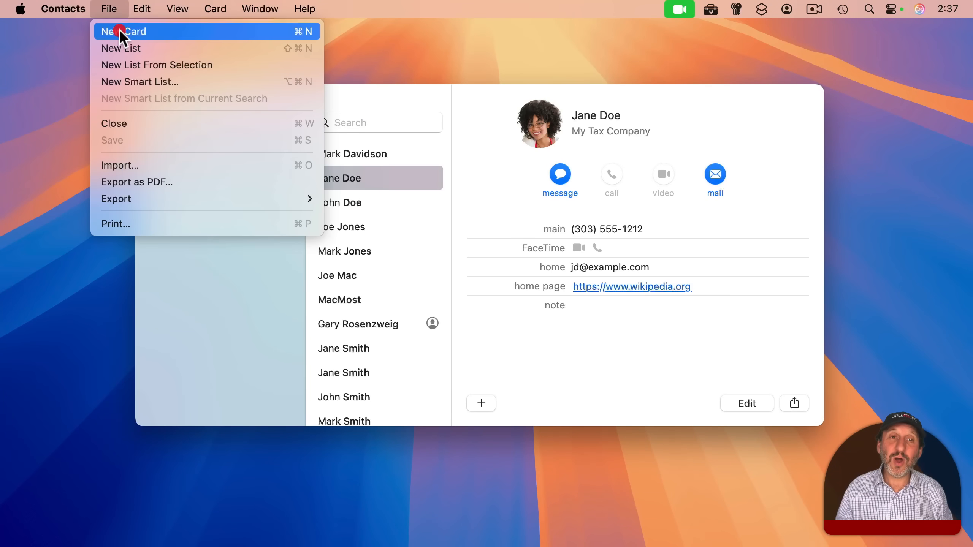
{"action": "left_click", "coordinate": [127, 31]}
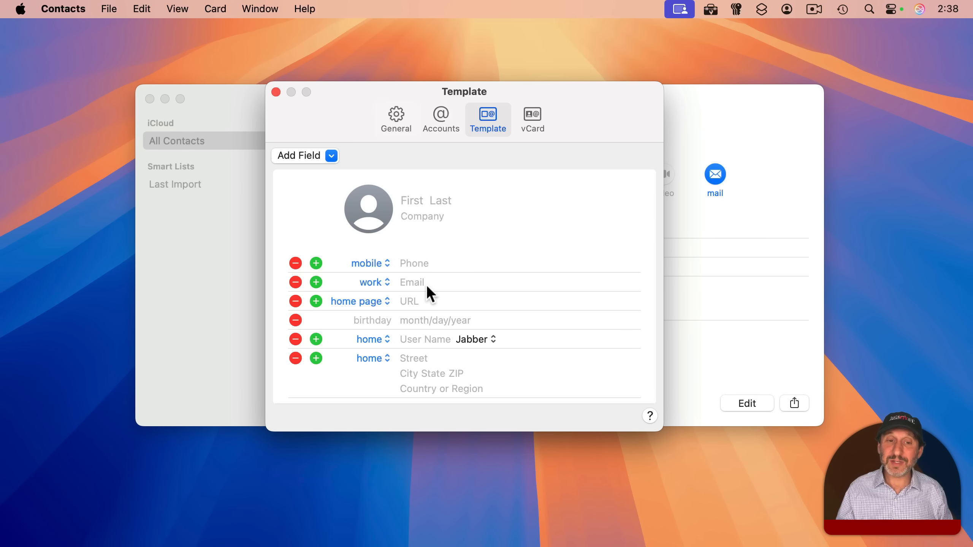
{"action": "mouse_move", "coordinate": [402, 328]}
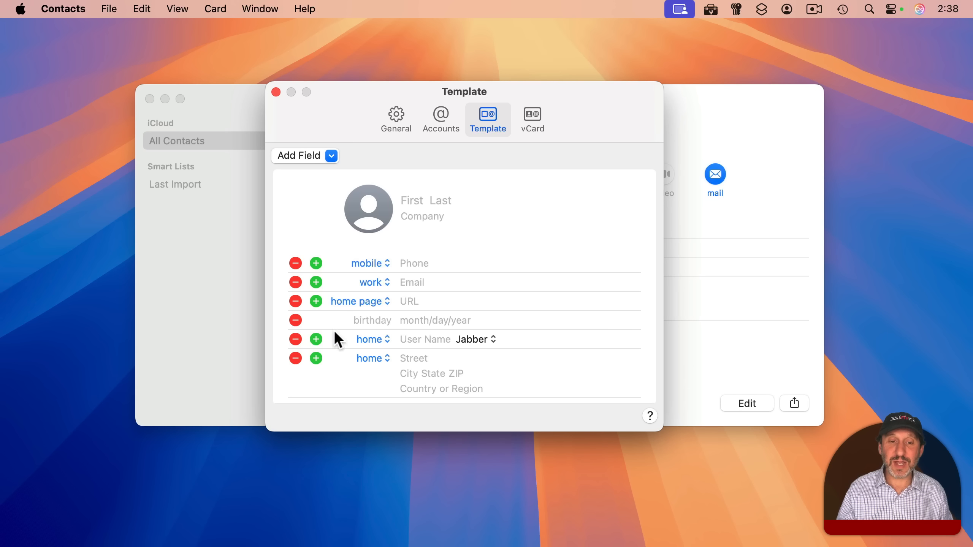
{"action": "left_click", "coordinate": [296, 340]}
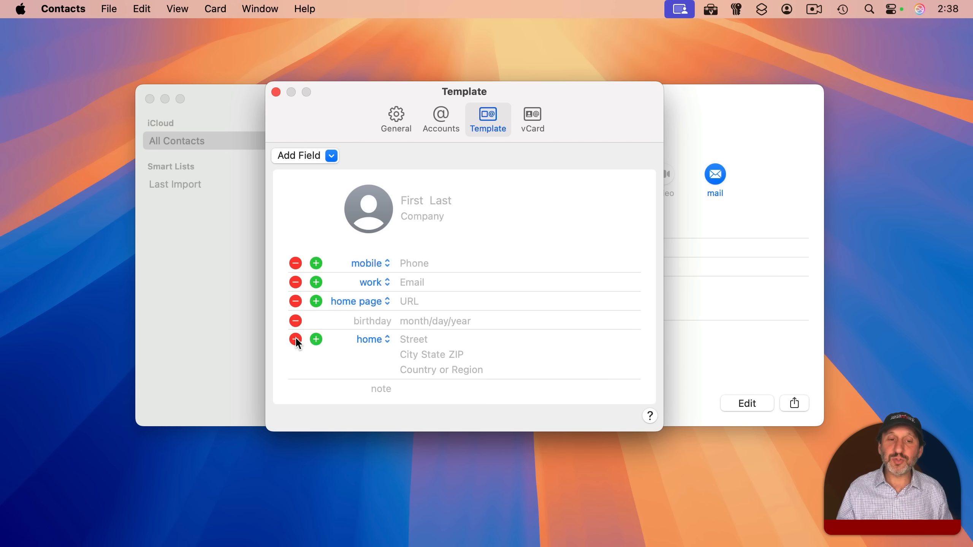
{"action": "left_click", "coordinate": [296, 320]}
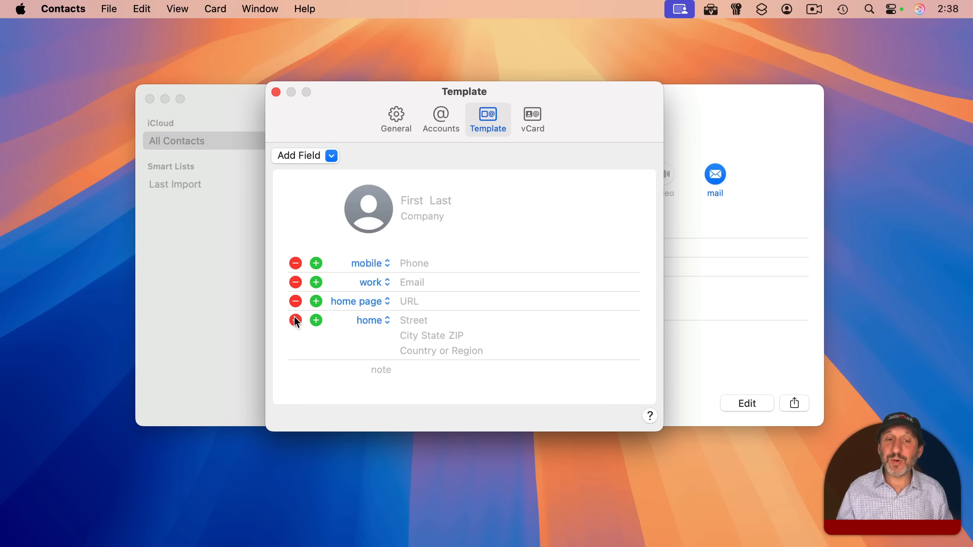
{"action": "left_click", "coordinate": [296, 301]}
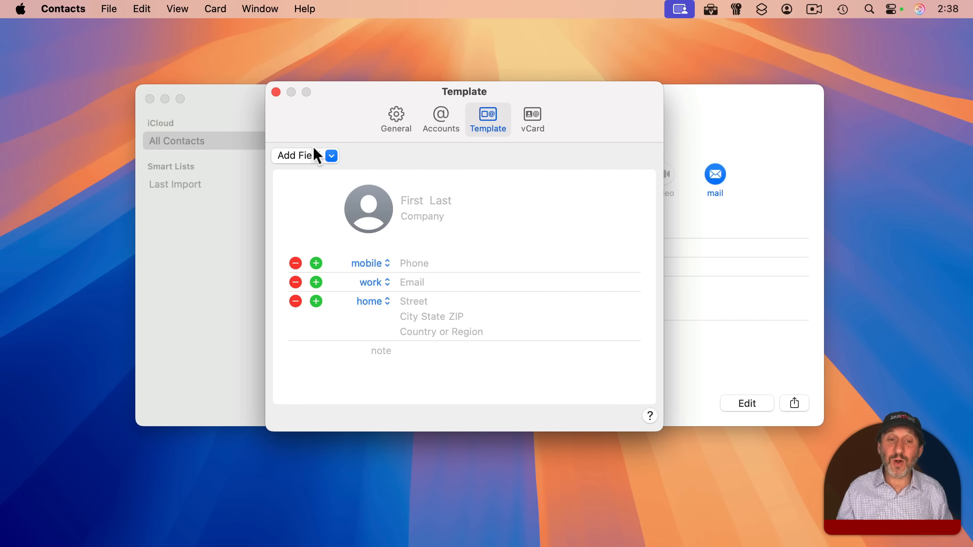
Review the Add Field list and close the template settings
{"action": "left_click", "coordinate": [304, 156]}
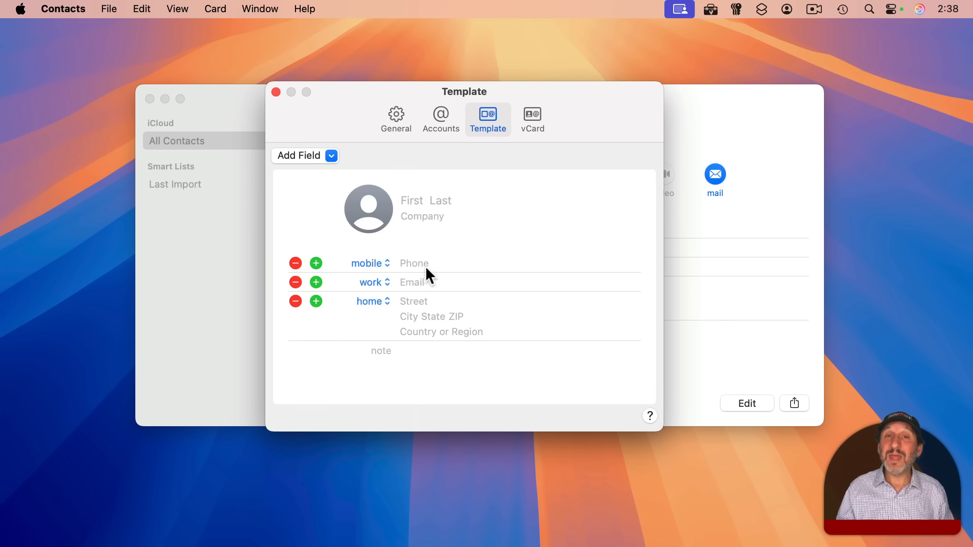
{"action": "mouse_move", "coordinate": [459, 225]}
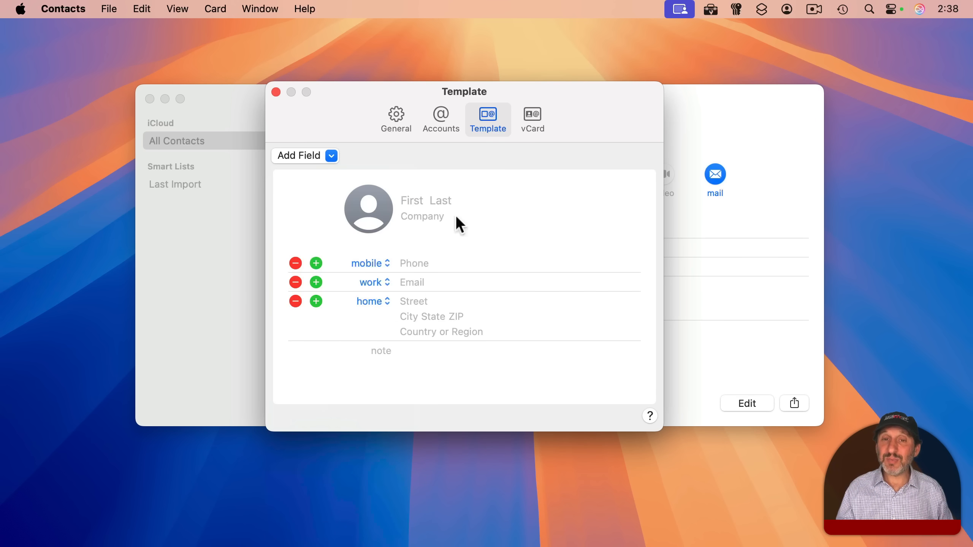
{"action": "left_click", "coordinate": [275, 92]}
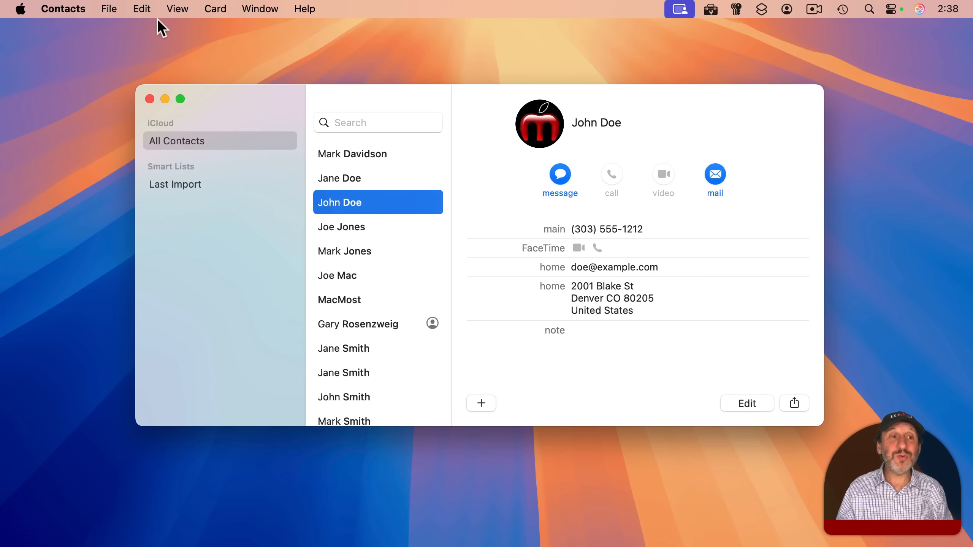
Start a new blank card, check its ringtone stays Reflection, and leave it open for editing
{"action": "left_click", "coordinate": [481, 403]}
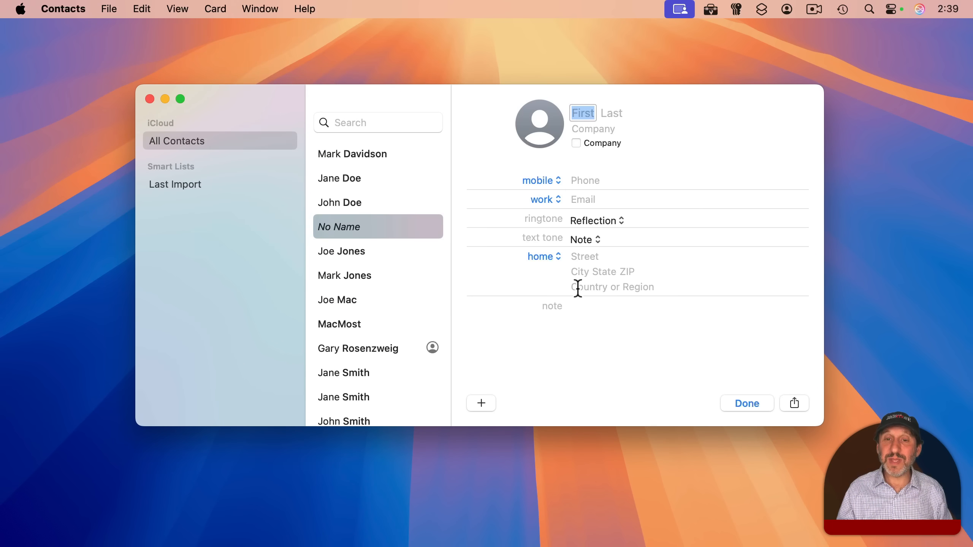
{"action": "left_click", "coordinate": [595, 221]}
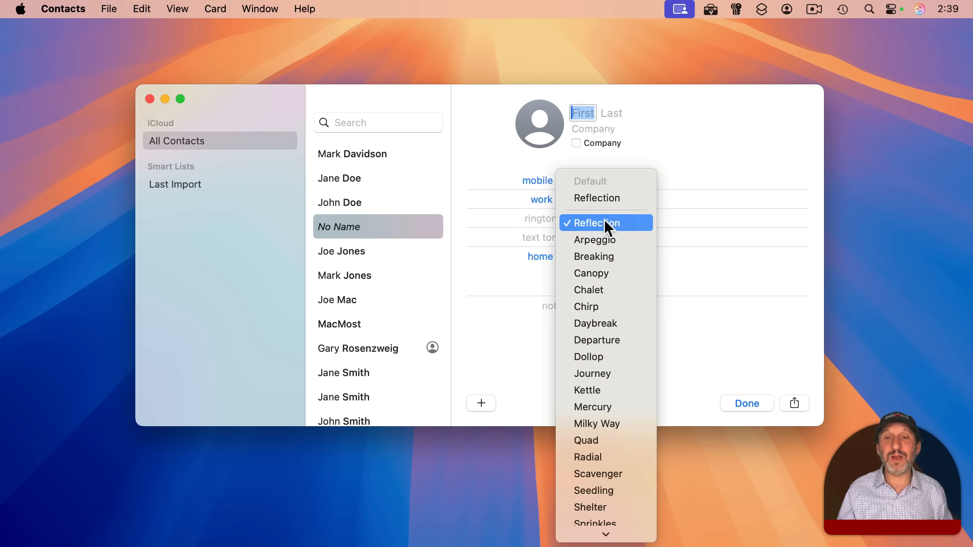
{"action": "left_click", "coordinate": [594, 223]}
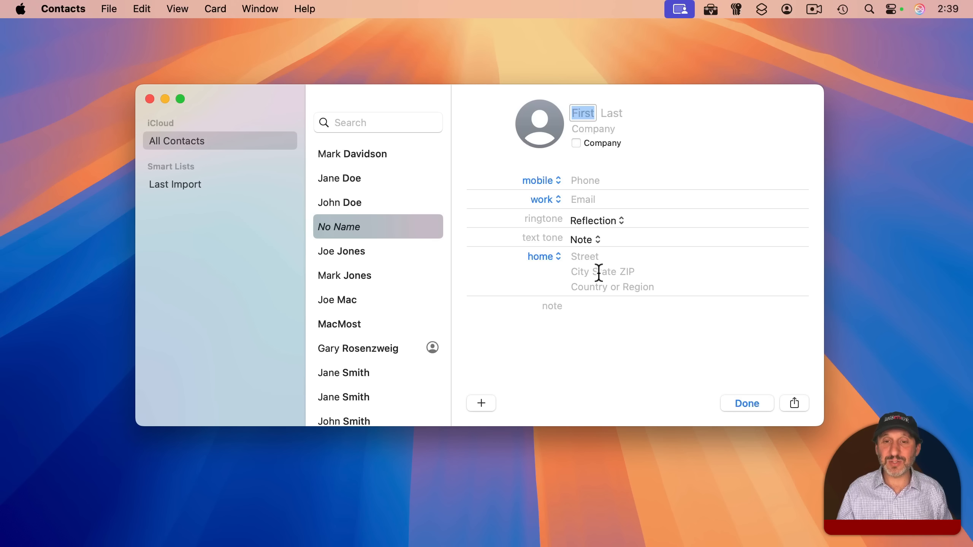
{"action": "left_click", "coordinate": [480, 403]}
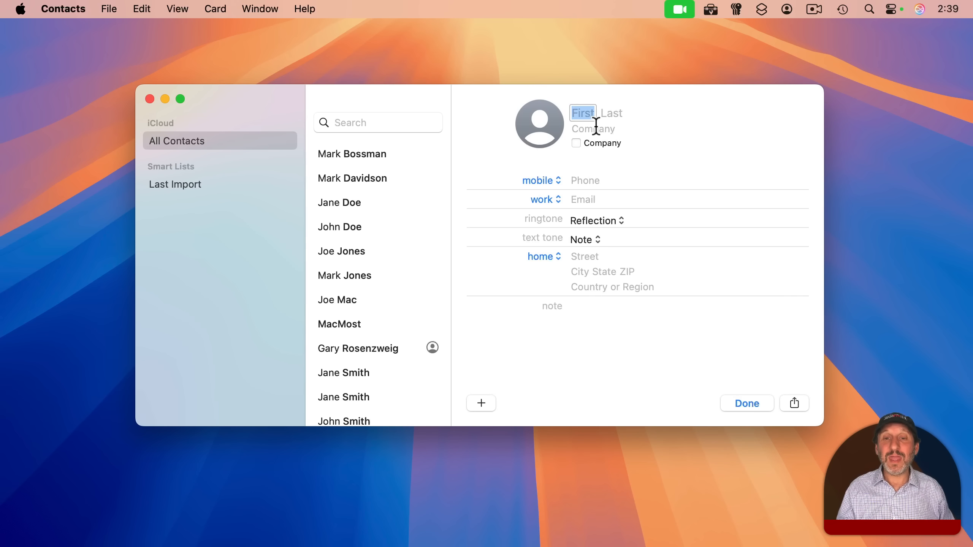
{"action": "mouse_move", "coordinate": [539, 353]}
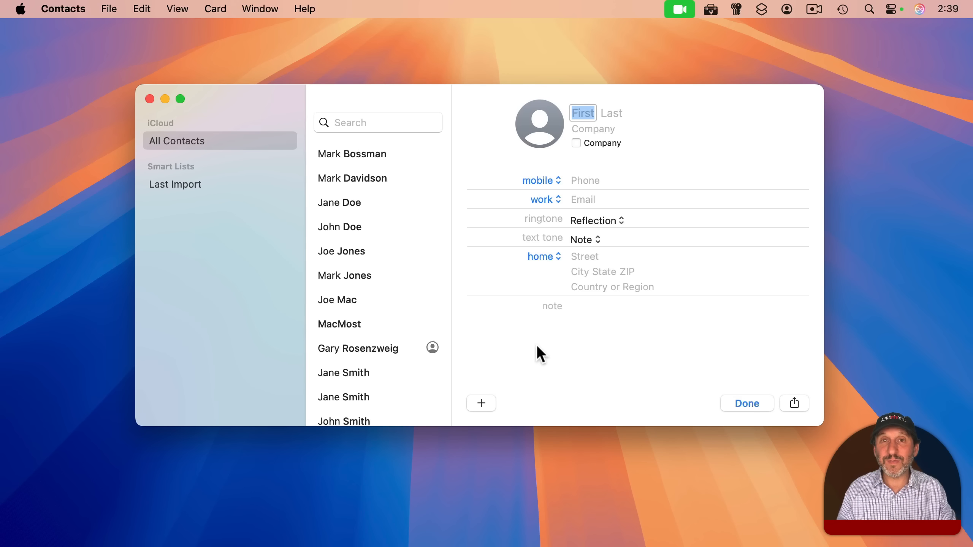